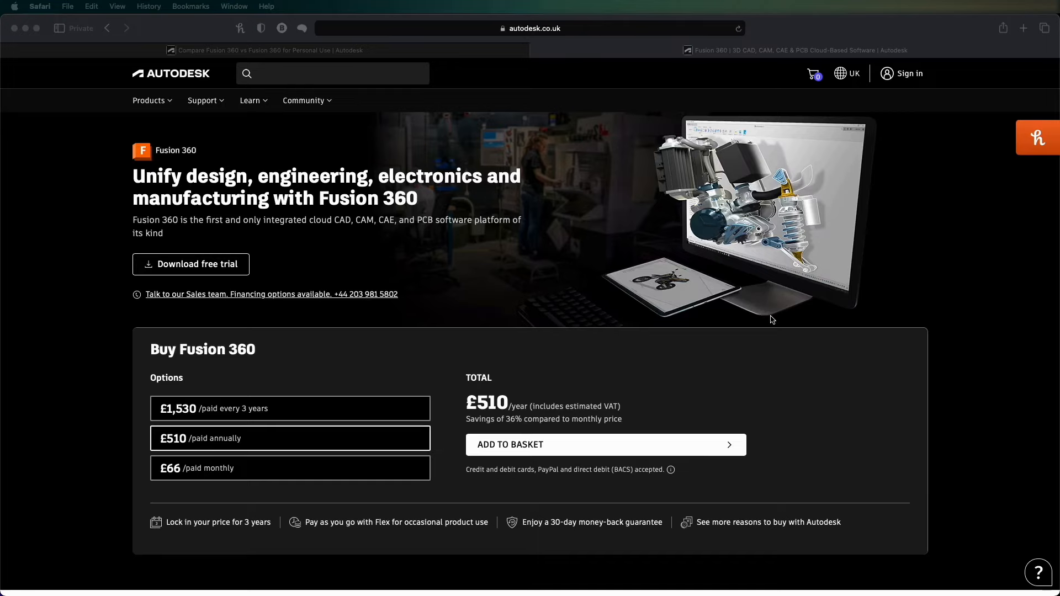
pyautogui.moveTo(332, 160)
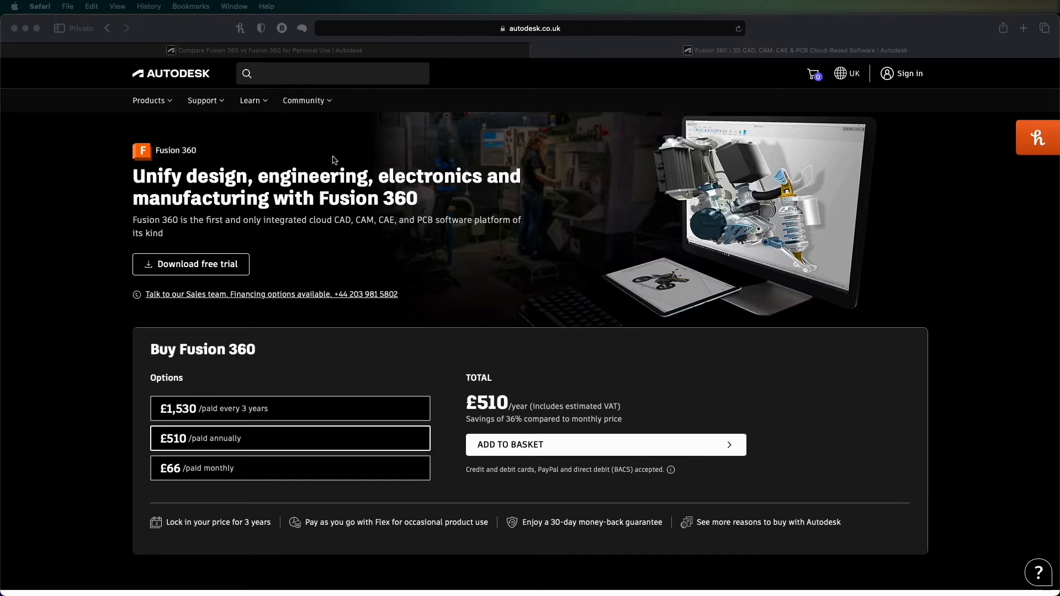
pyautogui.moveTo(200, 186)
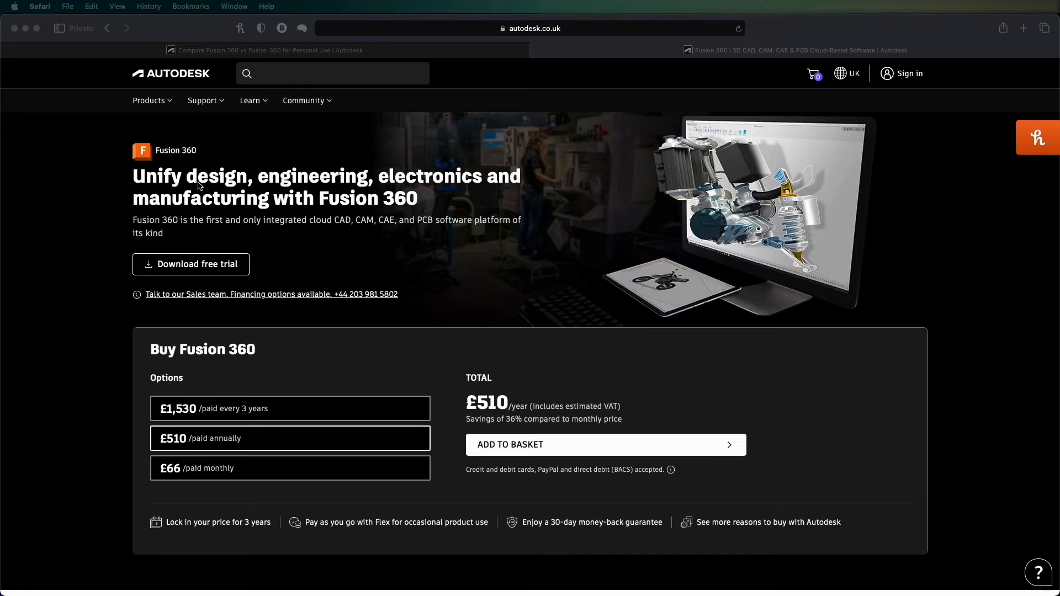
pyautogui.moveTo(350, 233)
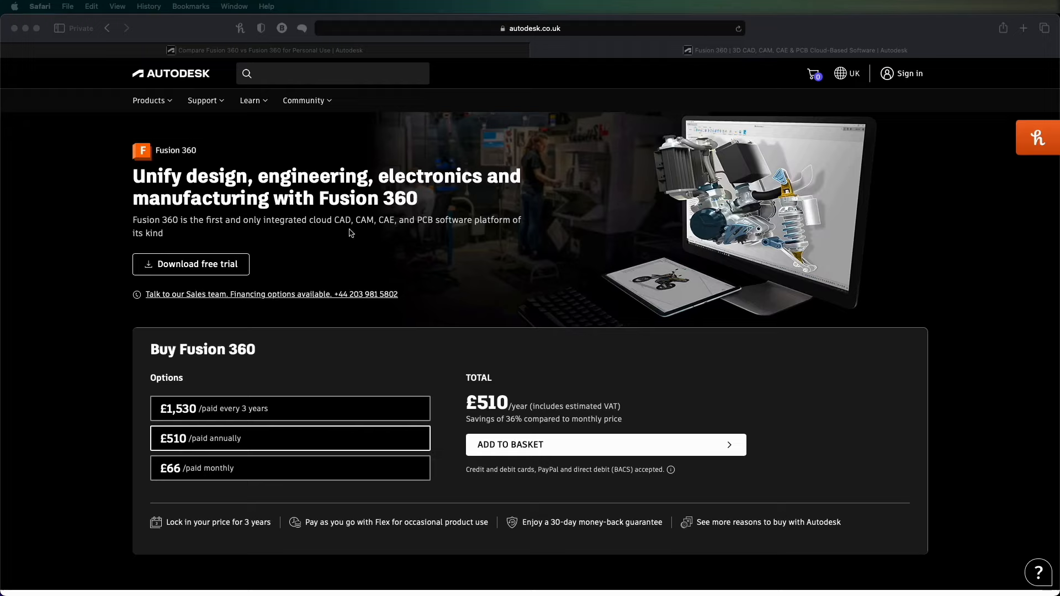
pyautogui.moveTo(458, 340)
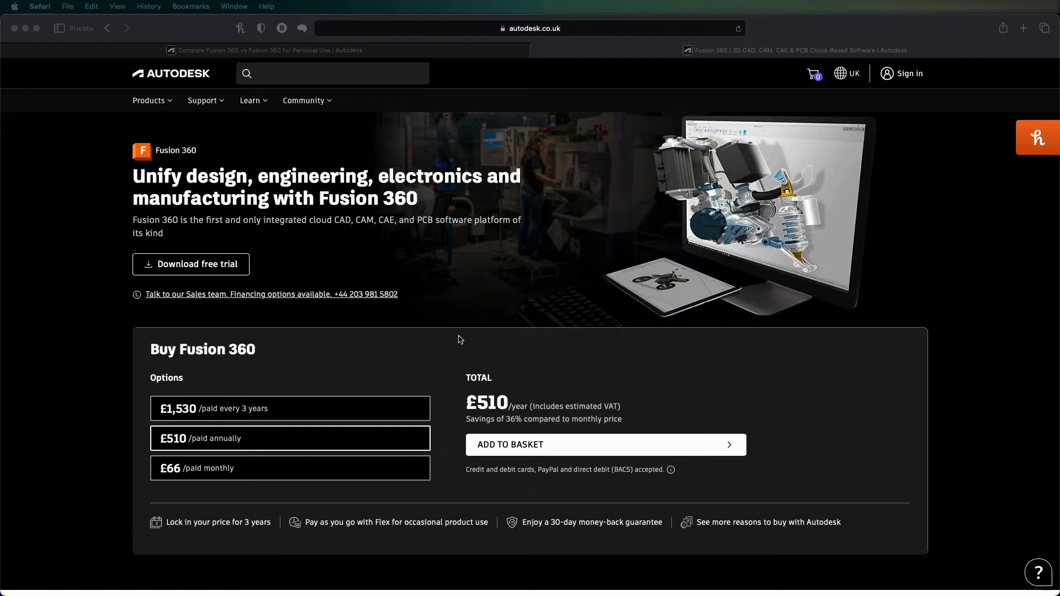
pyautogui.moveTo(312, 170)
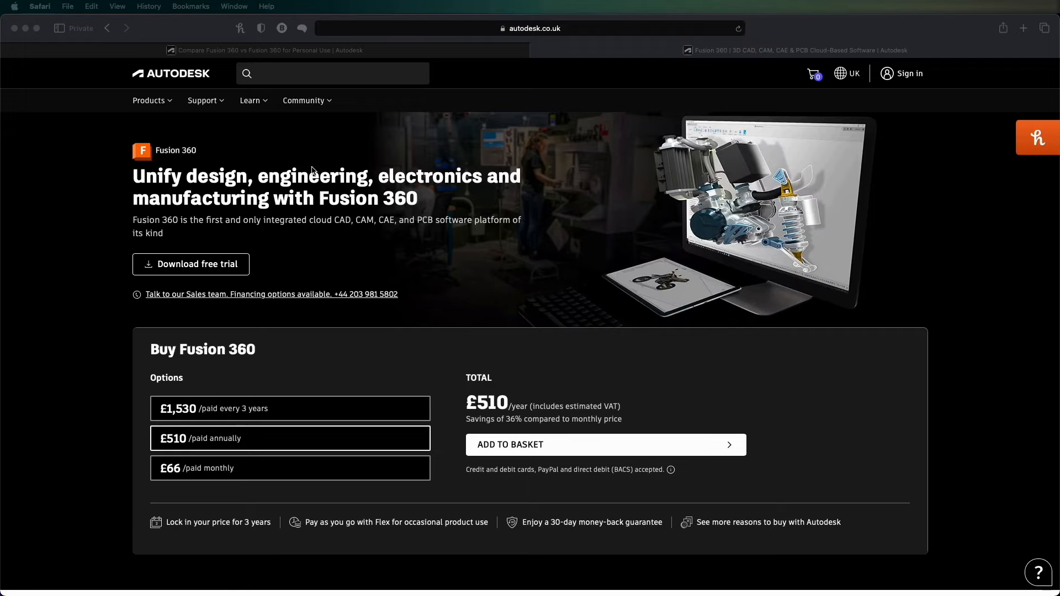
pyautogui.moveTo(81, 274)
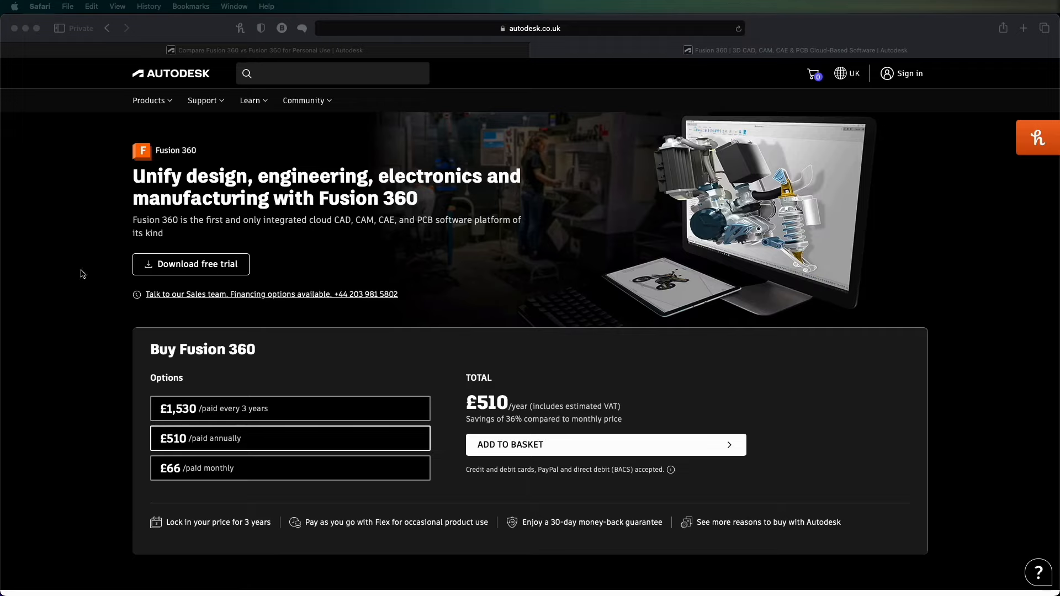
pyautogui.moveTo(633, 392)
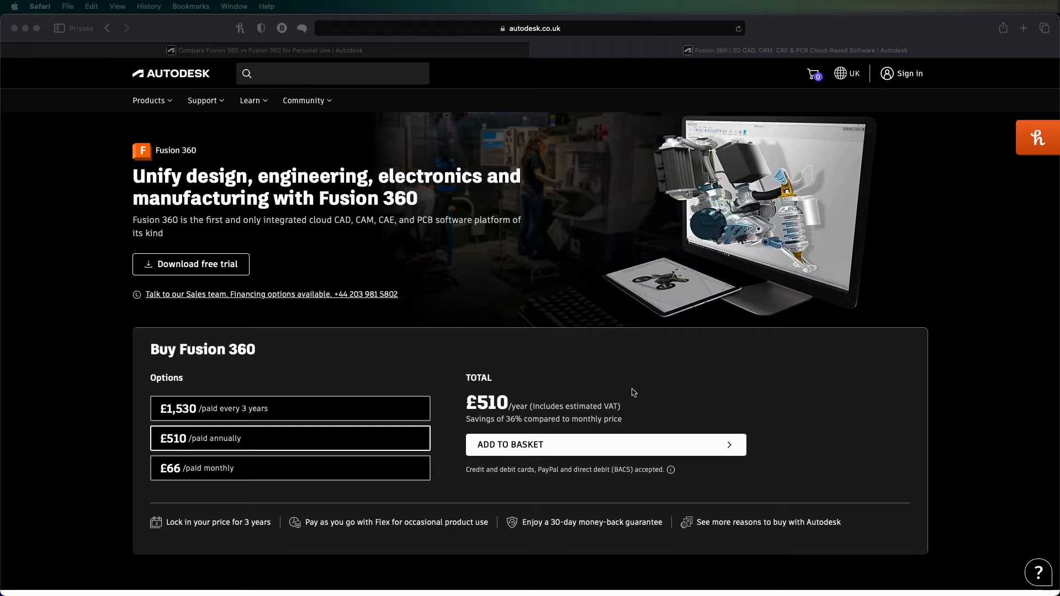
pyautogui.moveTo(612, 280)
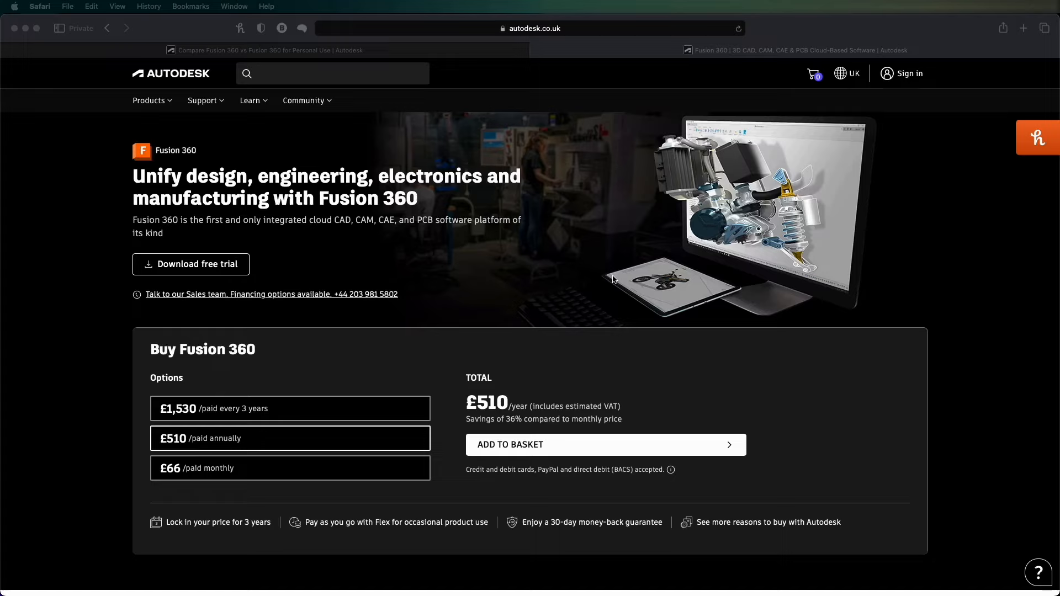
pyautogui.moveTo(418, 337)
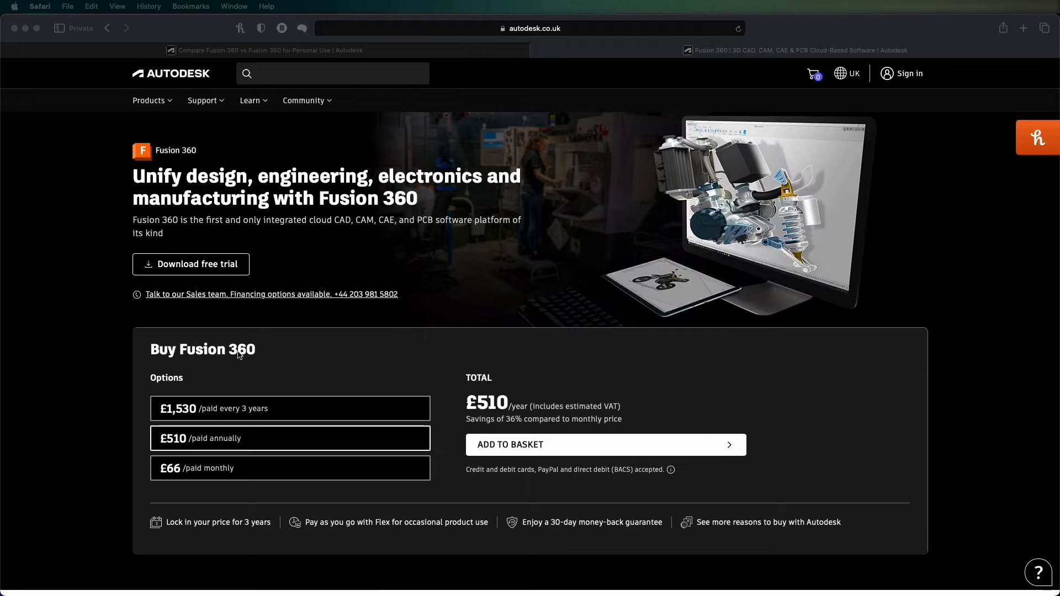
# Step: Browse the Fusion 360 page and choose Get started for the free personal-use version
pyautogui.scroll(-3)
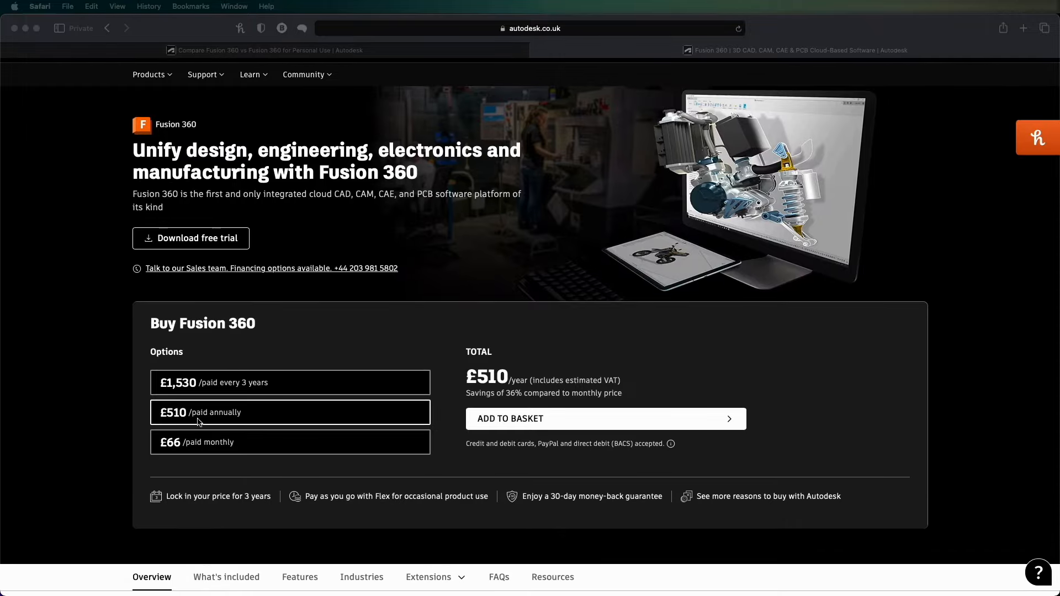
pyautogui.moveTo(263, 394)
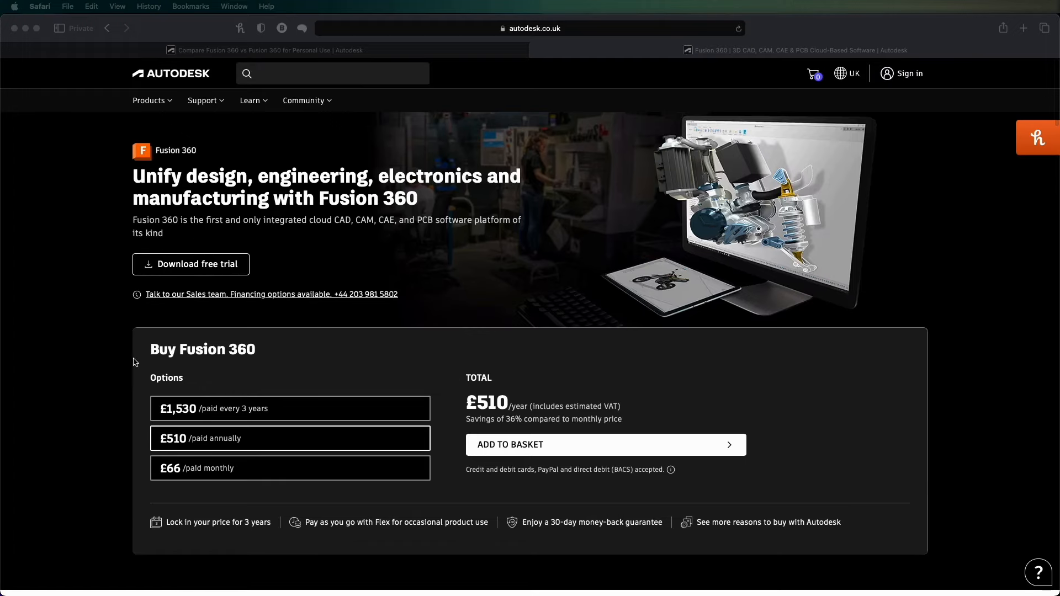
pyautogui.moveTo(575, 229)
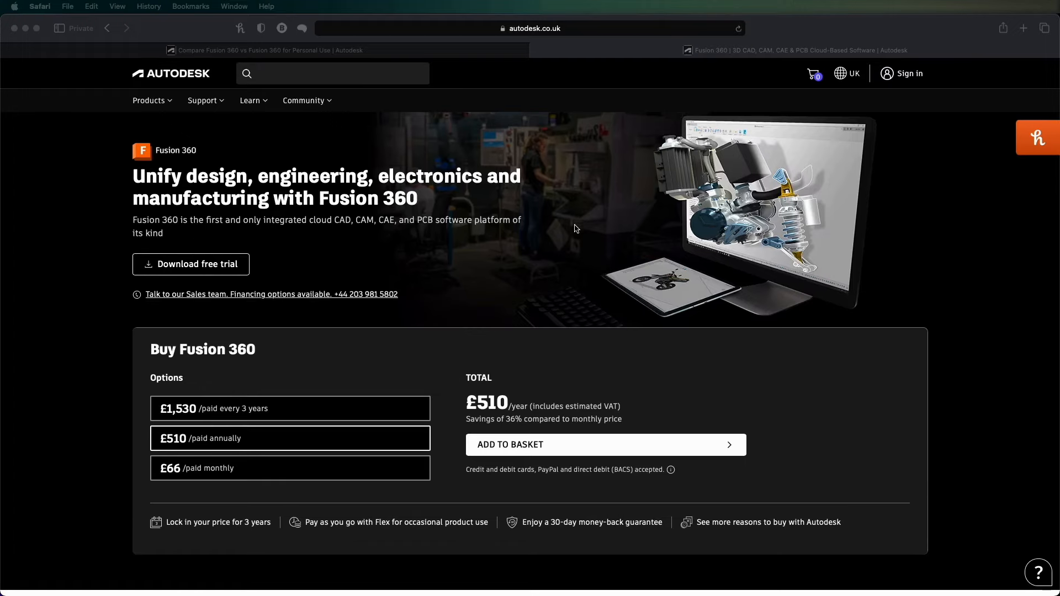
pyautogui.scroll(-3)
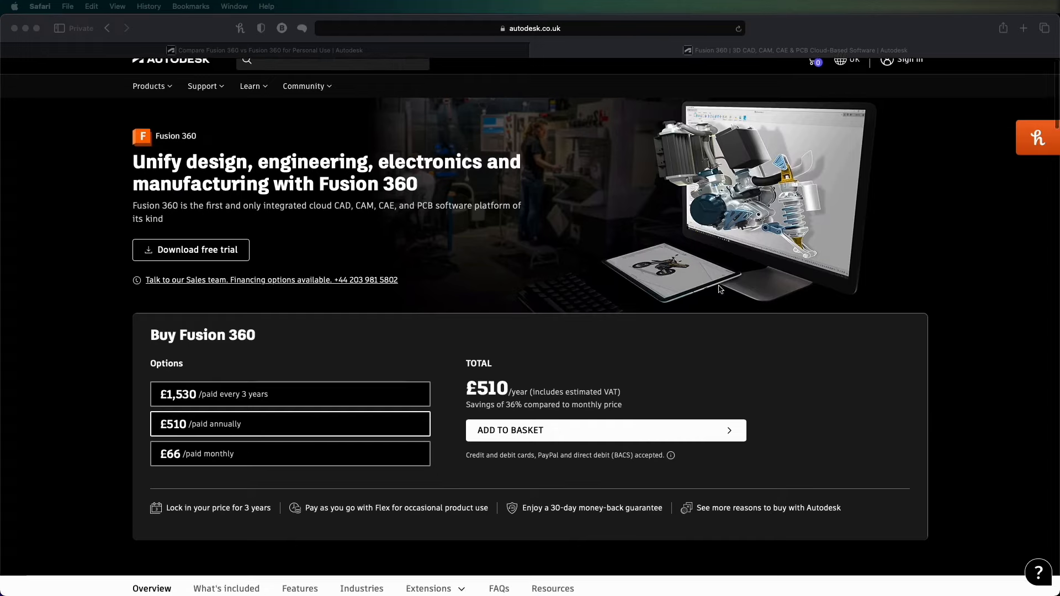
pyautogui.scroll(-3)
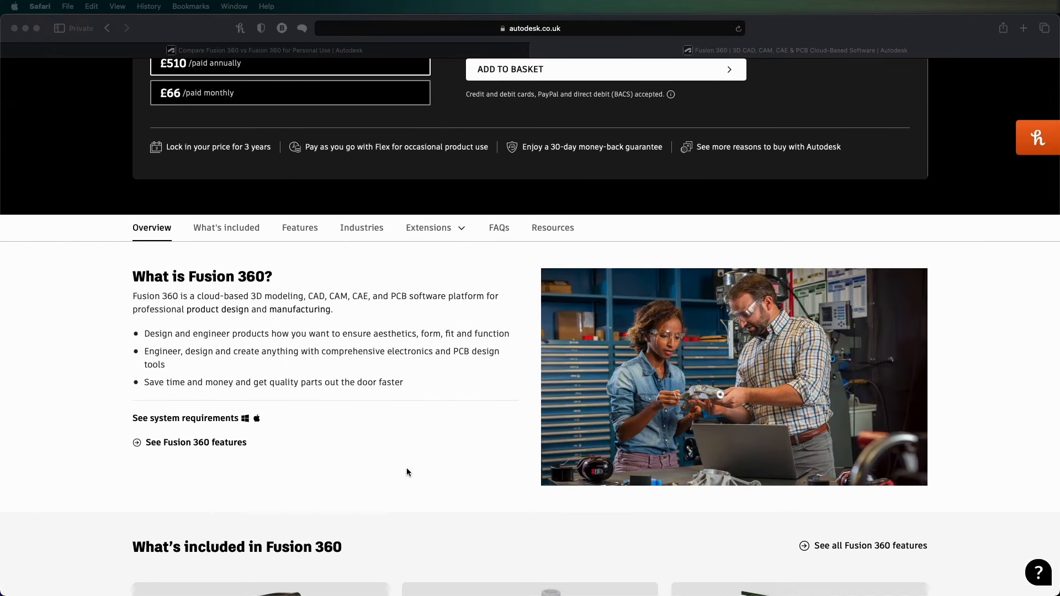
pyautogui.scroll(-3)
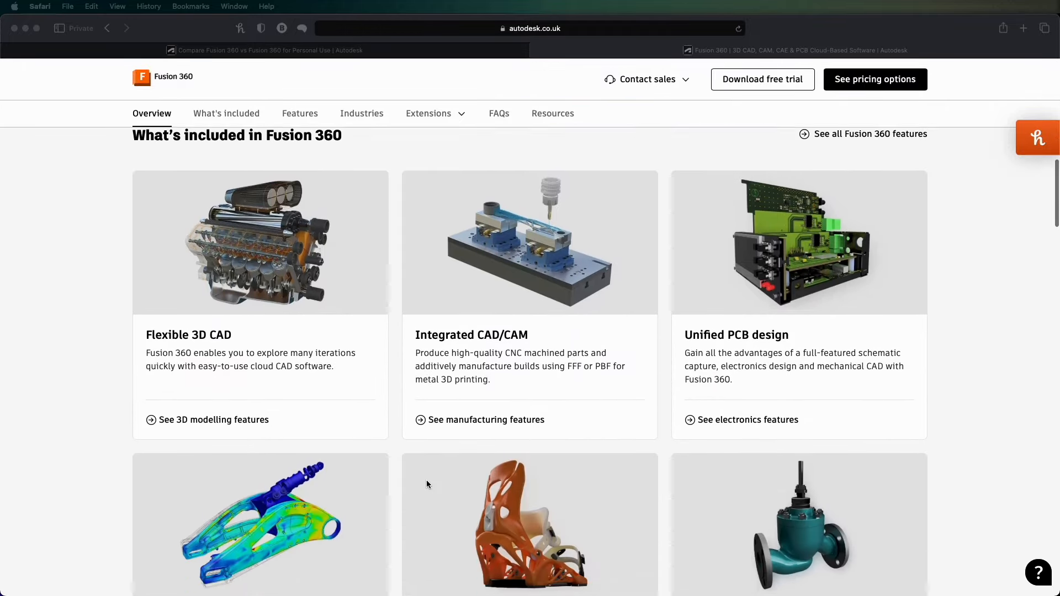
pyautogui.scroll(-3)
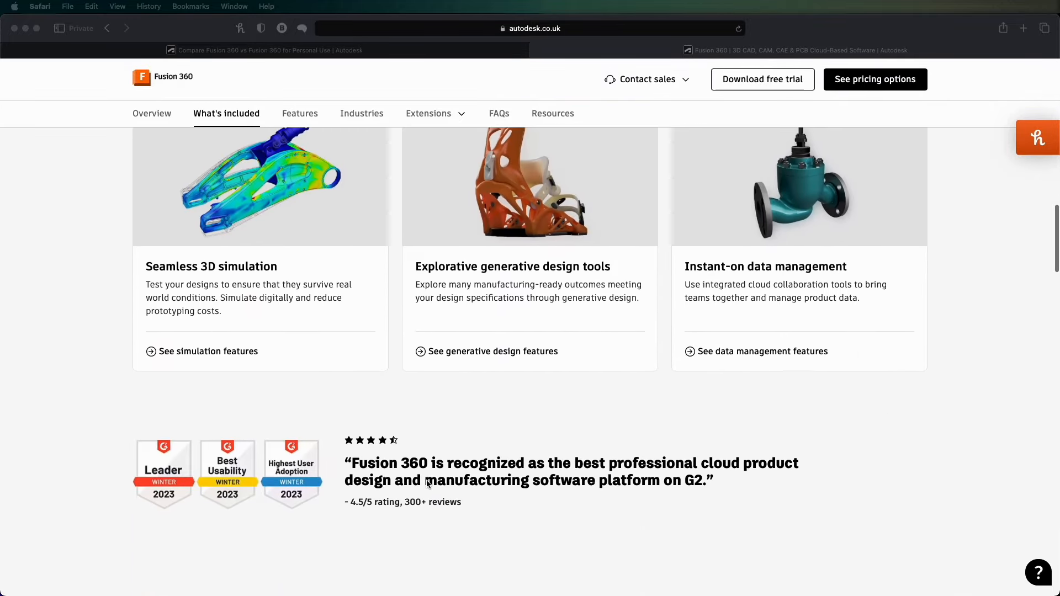
pyautogui.scroll(3)
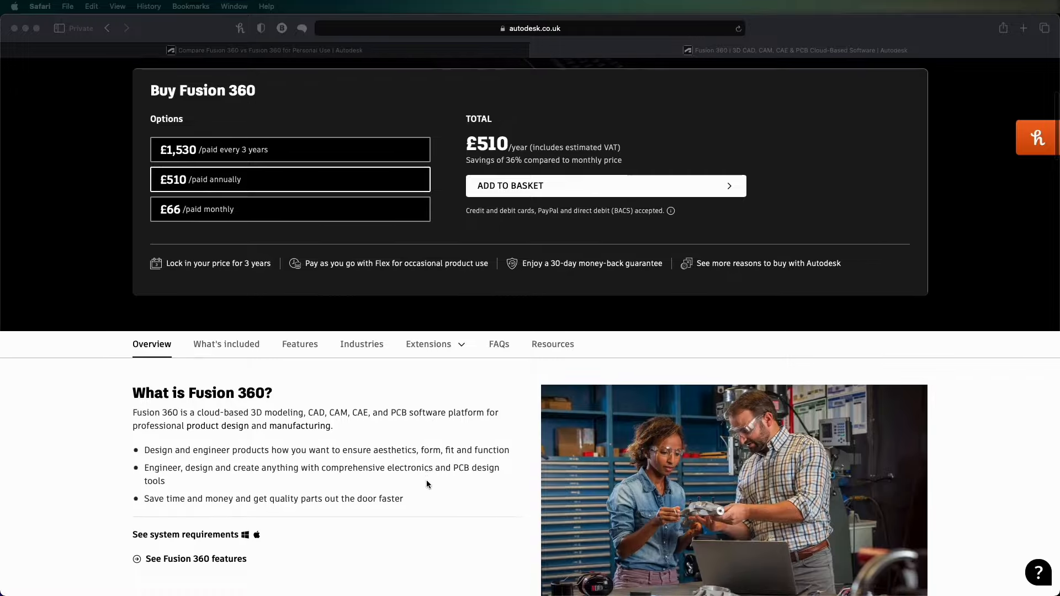
pyautogui.scroll(3)
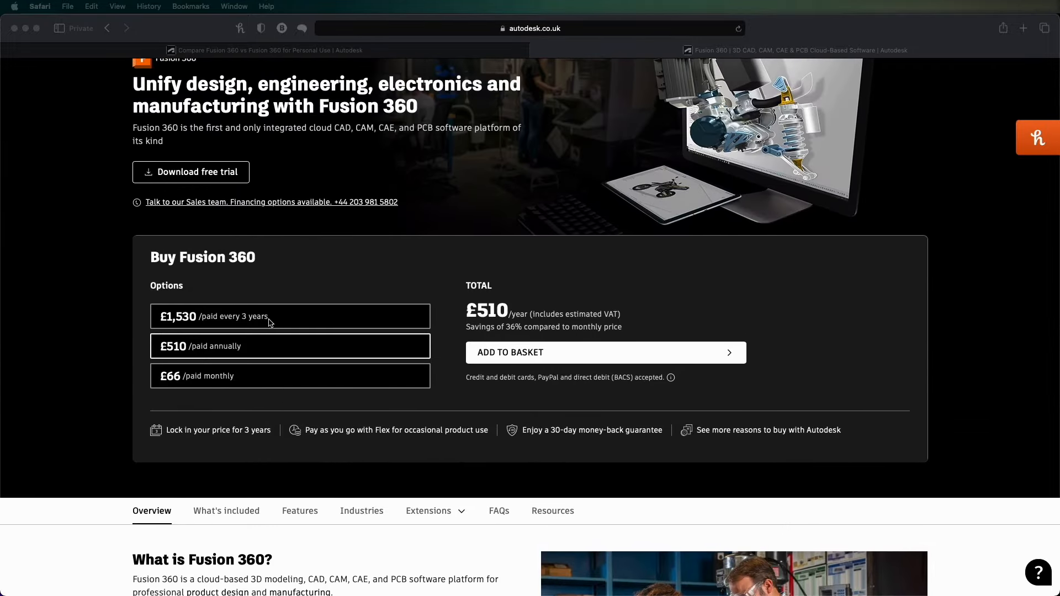
pyautogui.moveTo(296, 373)
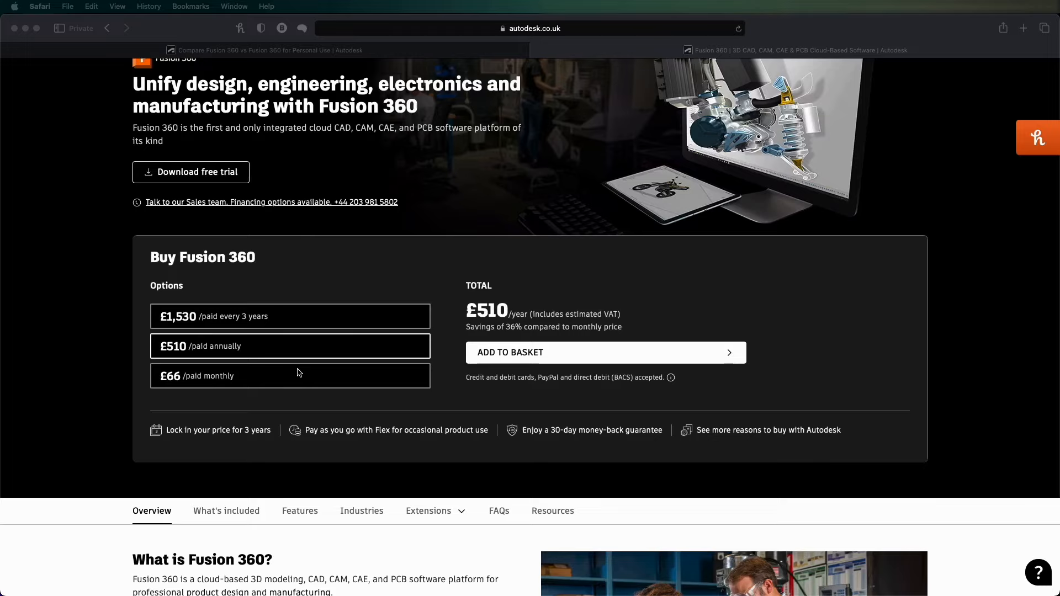
pyautogui.scroll(3)
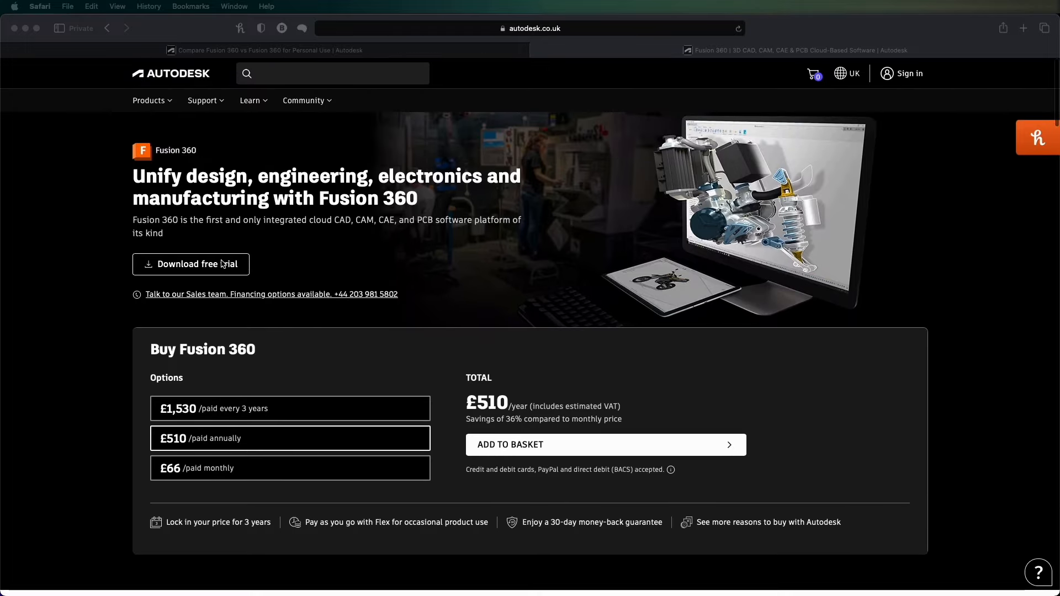
pyautogui.moveTo(311, 238)
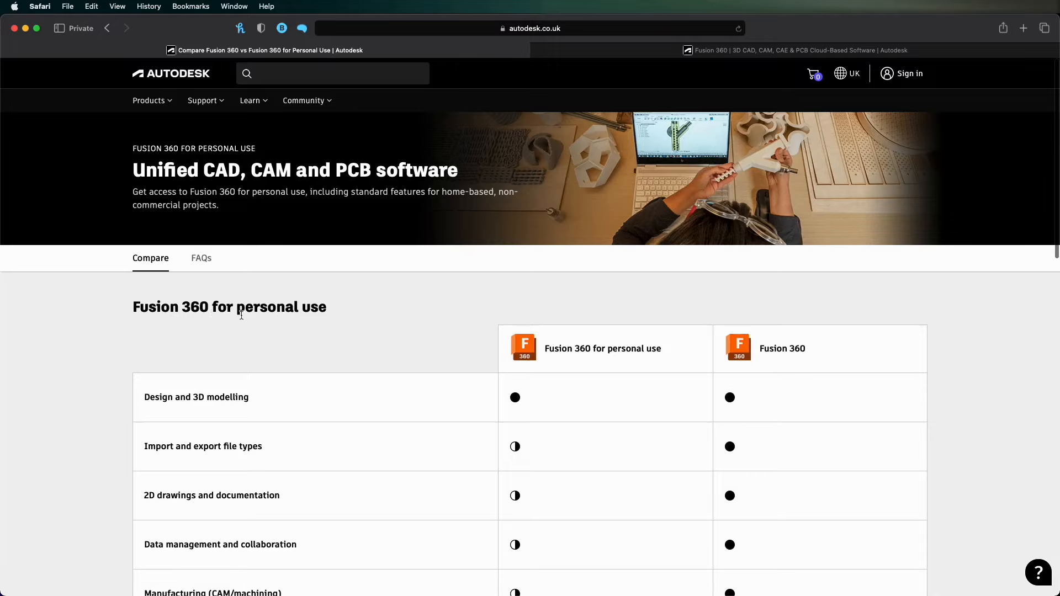
pyautogui.moveTo(344, 385)
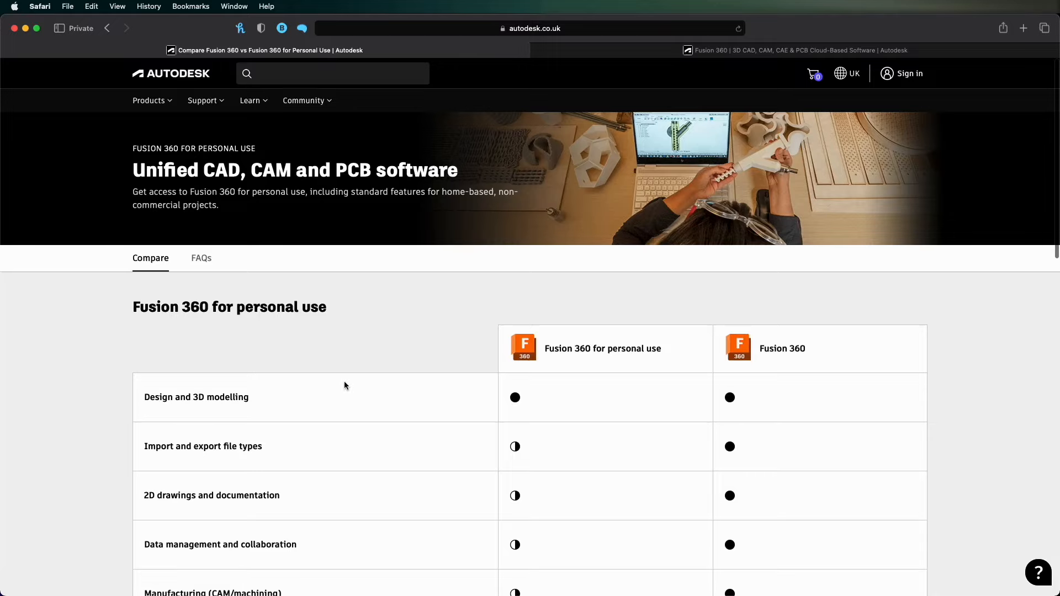
pyautogui.scroll(-3)
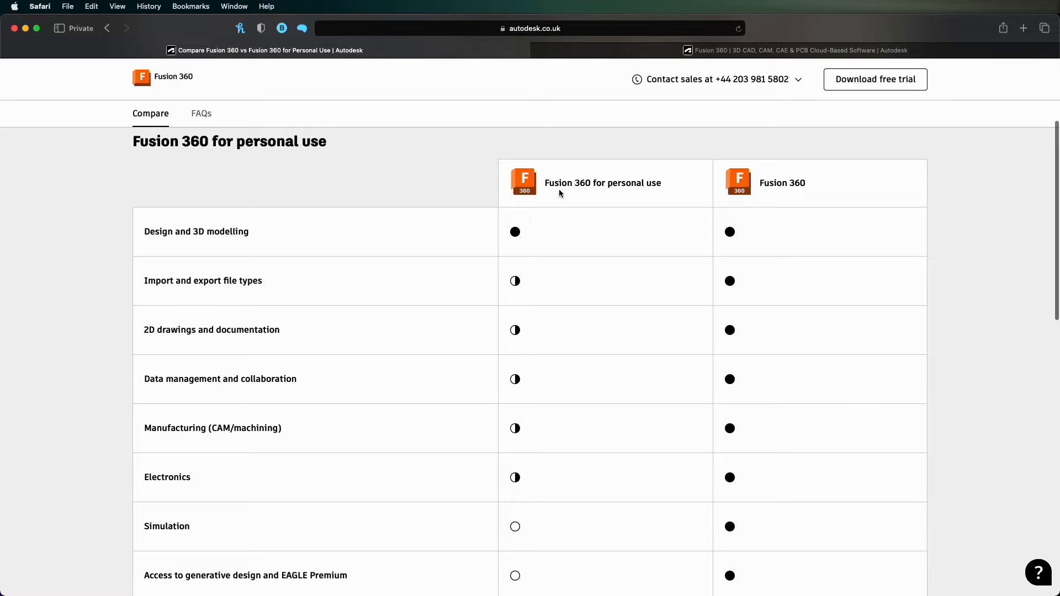
pyautogui.moveTo(549, 319)
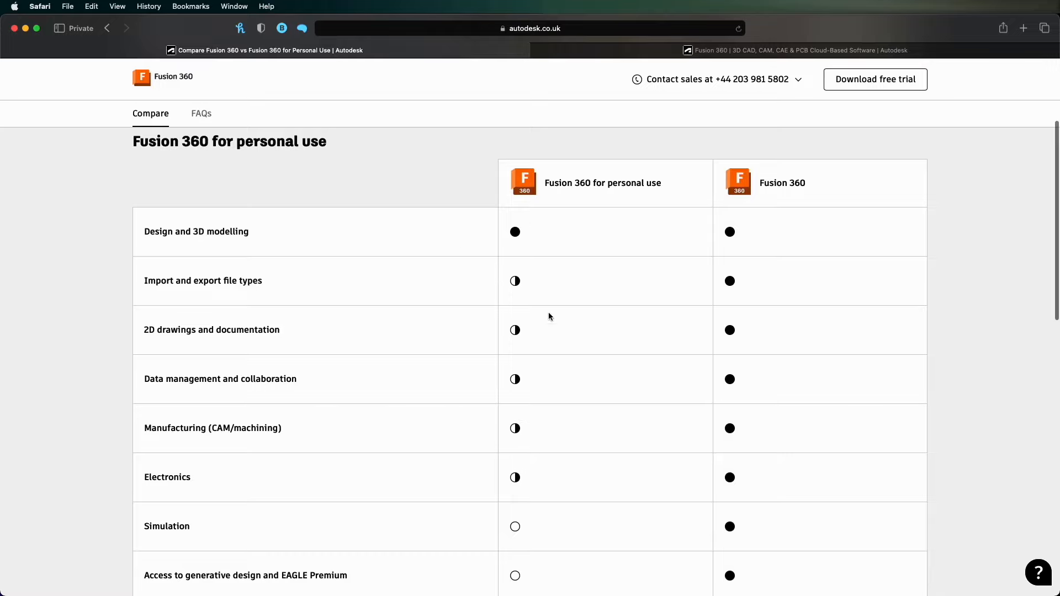
pyautogui.moveTo(517, 244)
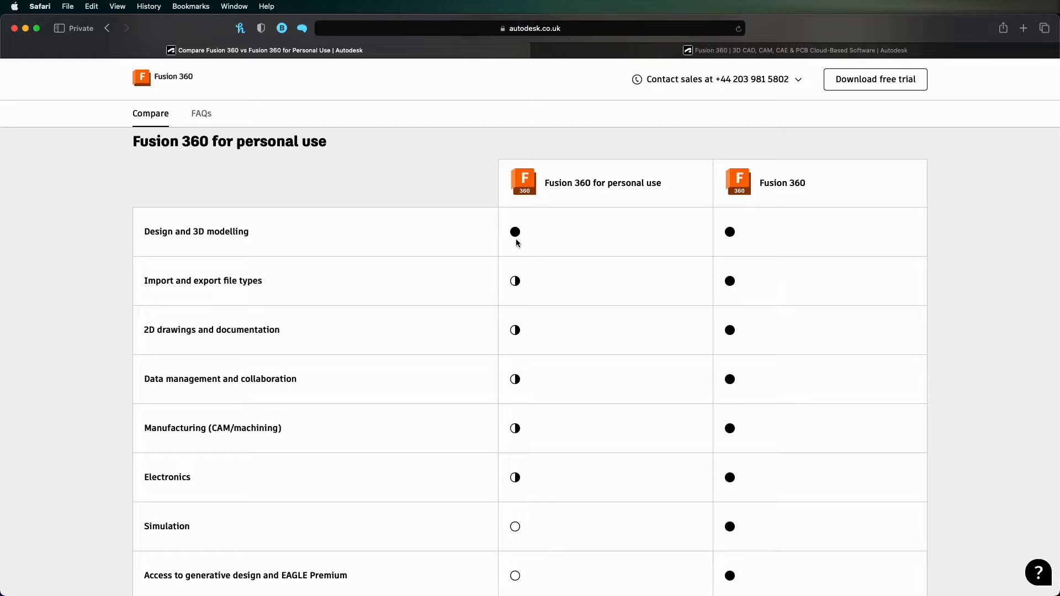
pyautogui.scroll(-3)
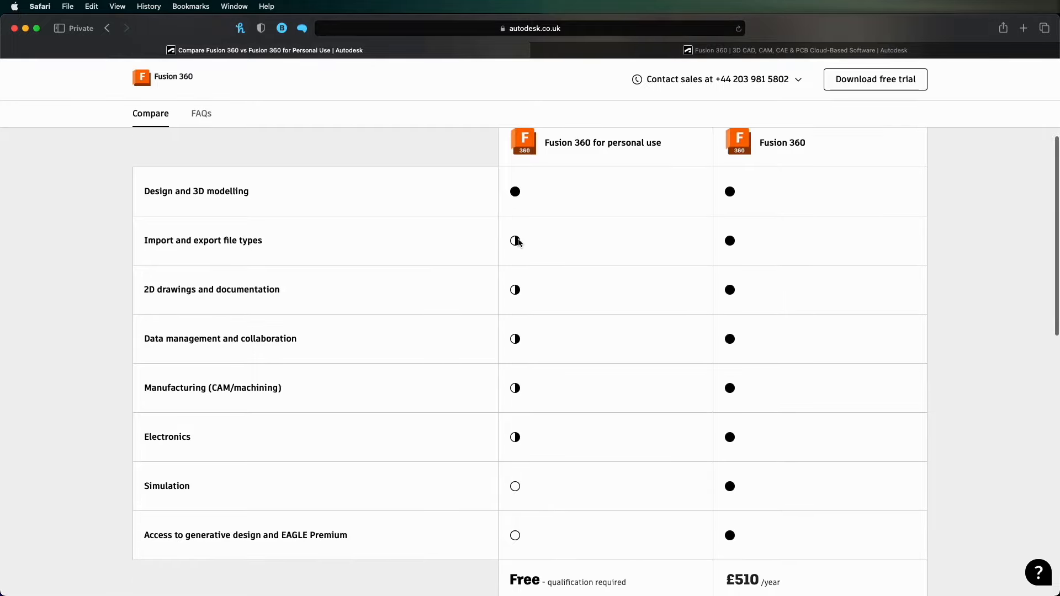
pyautogui.scroll(-3)
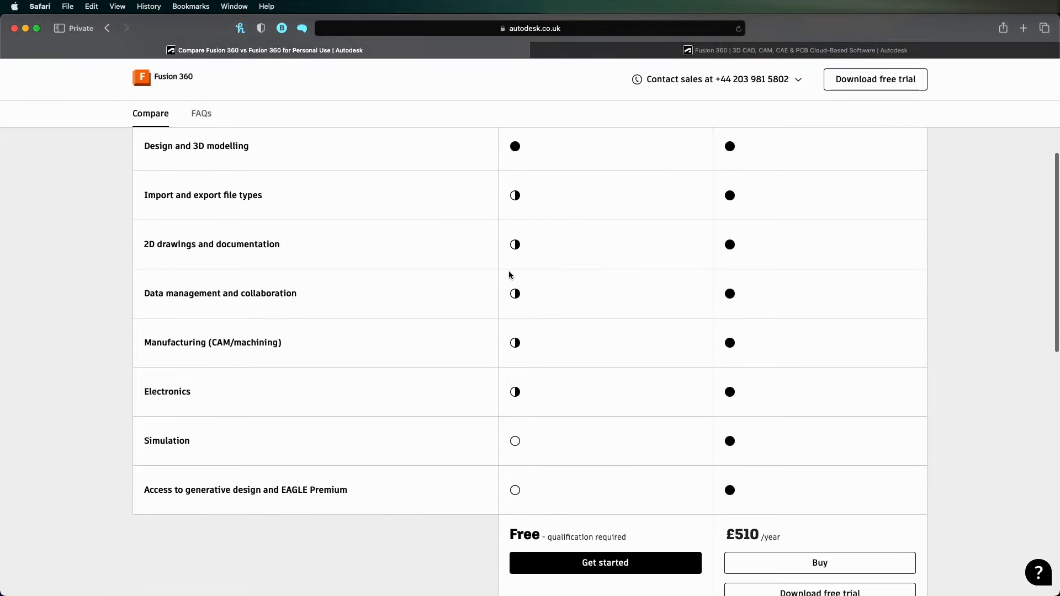
pyautogui.moveTo(518, 327)
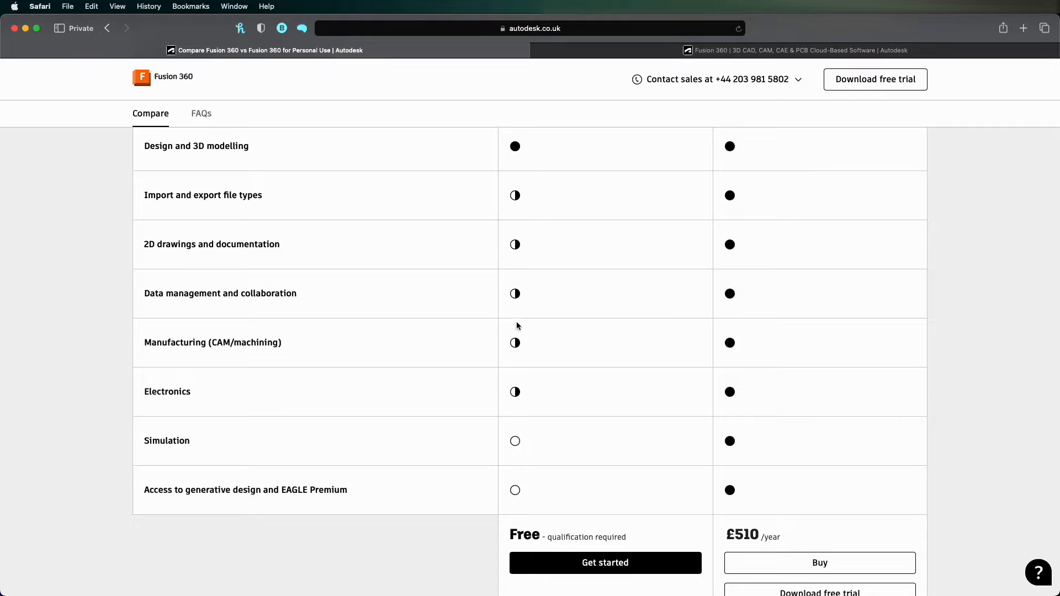
pyautogui.moveTo(514, 449)
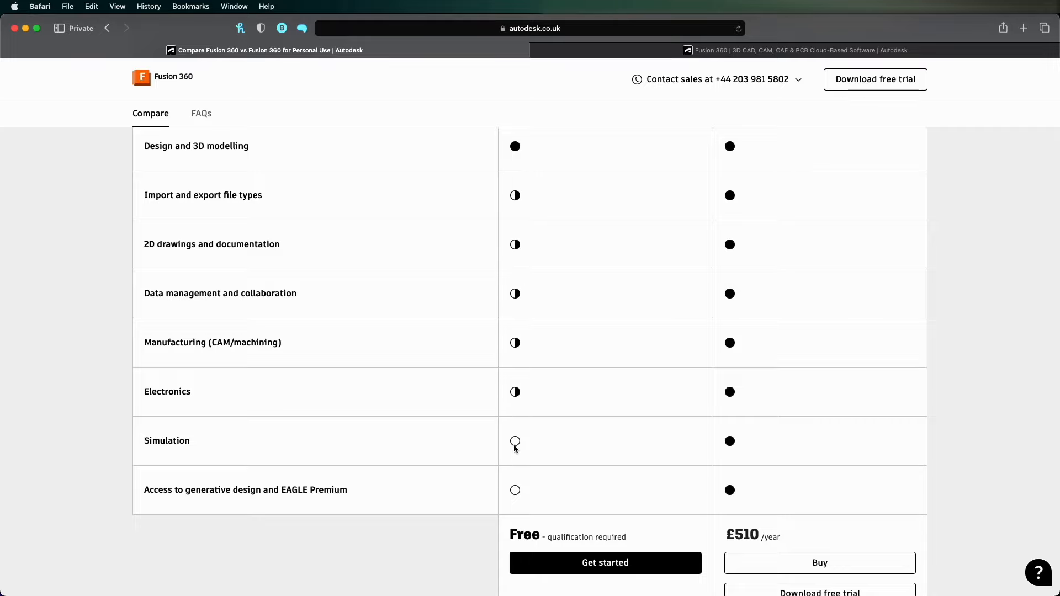
pyautogui.scroll(-3)
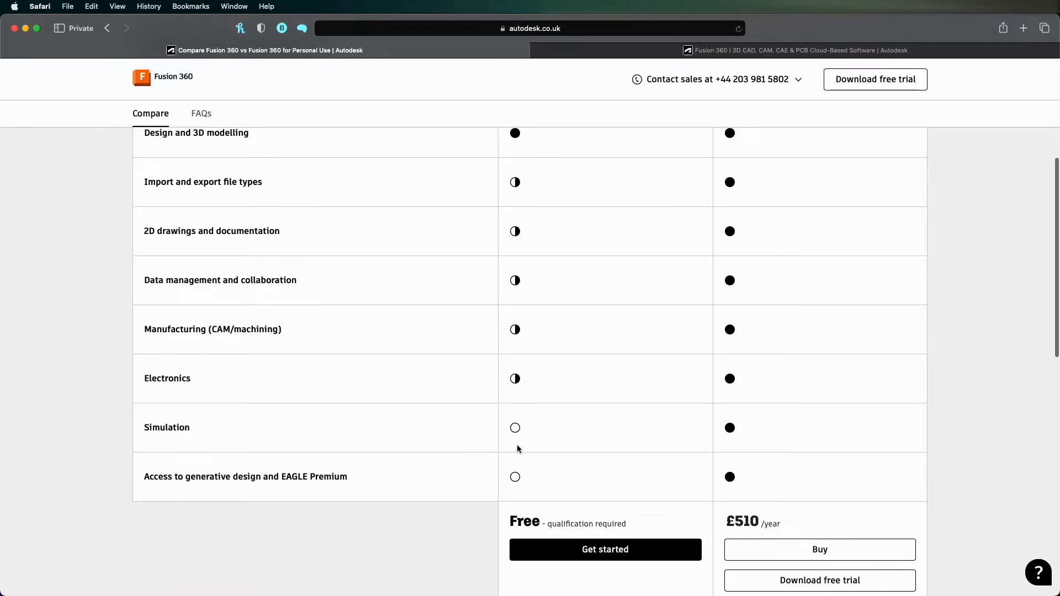
pyautogui.scroll(-3)
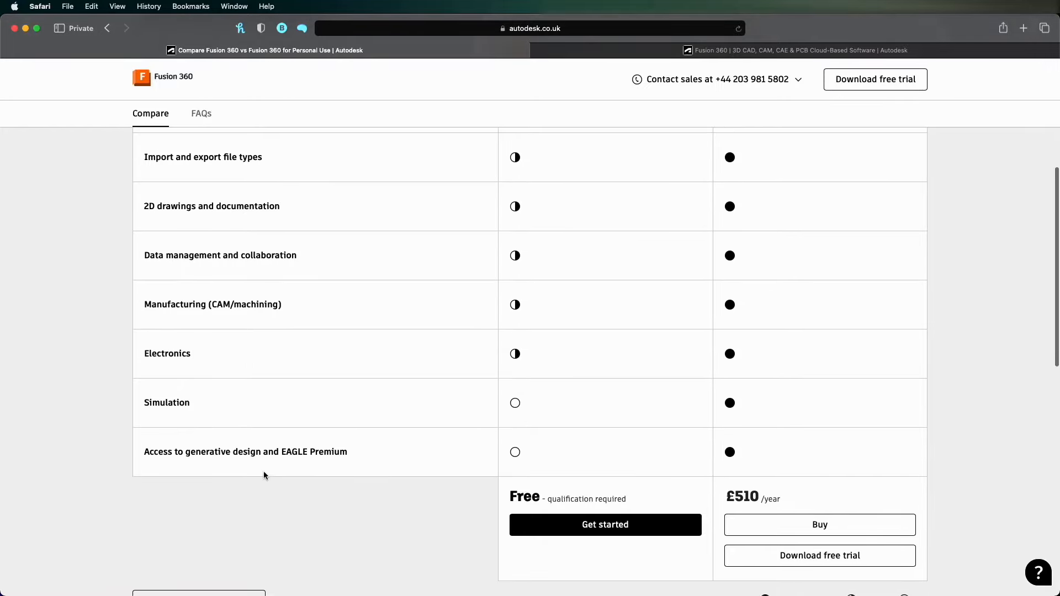
pyautogui.moveTo(626, 397)
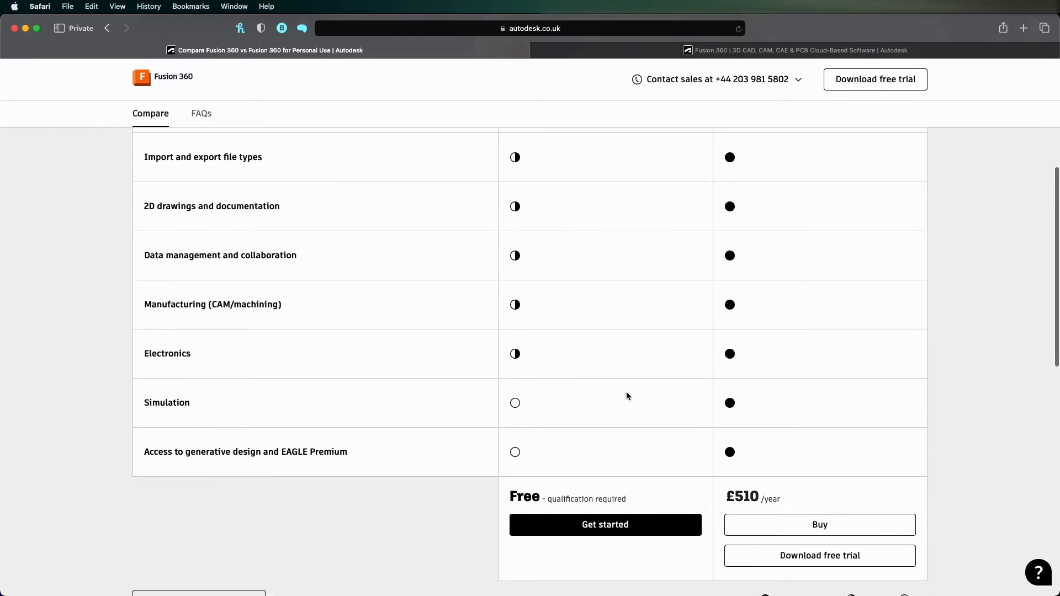
pyautogui.scroll(3)
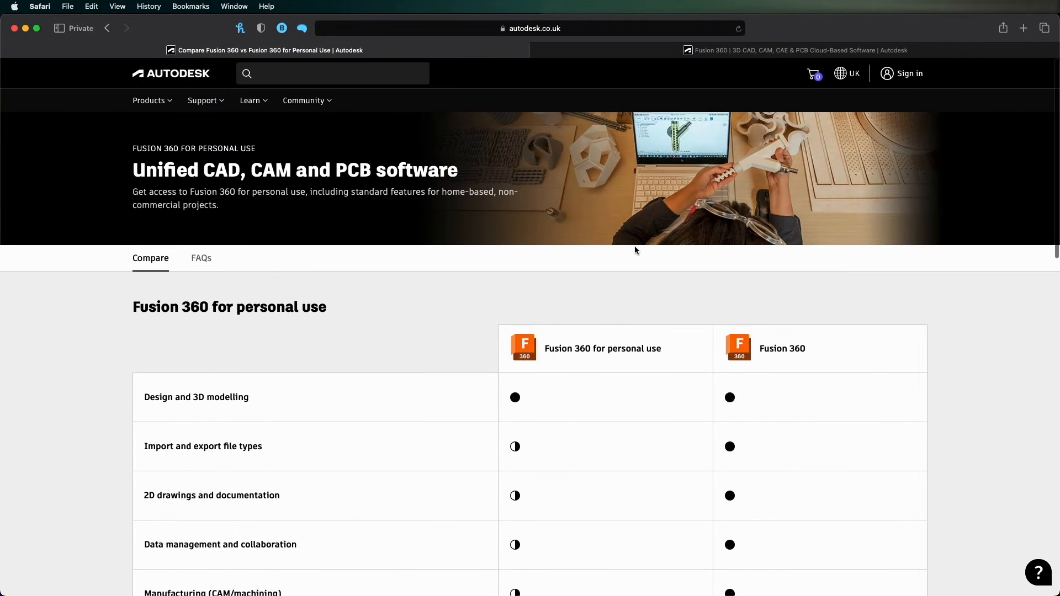
pyautogui.moveTo(636, 316)
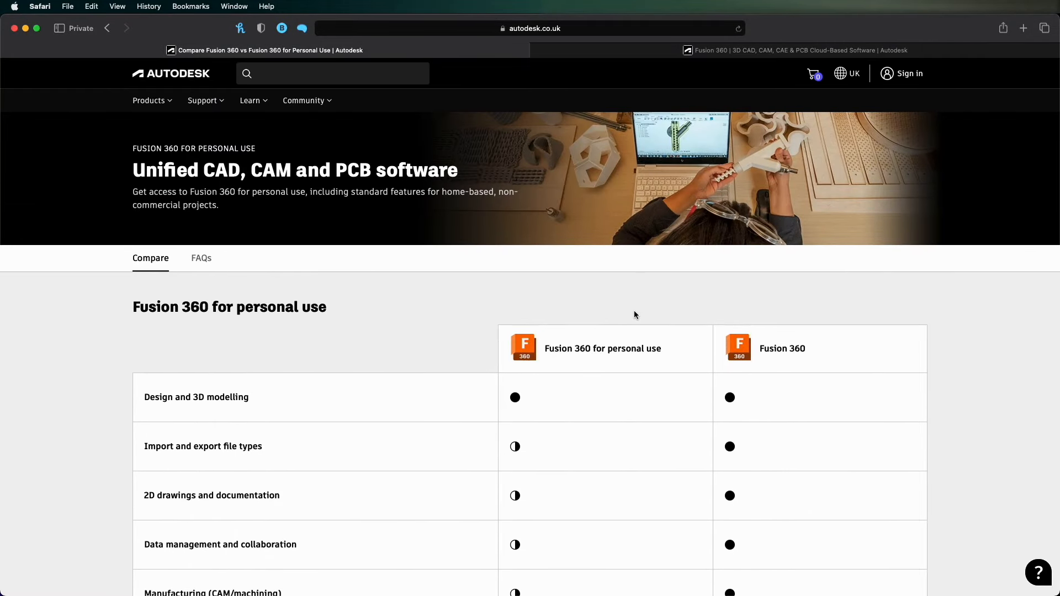
pyautogui.moveTo(551, 360)
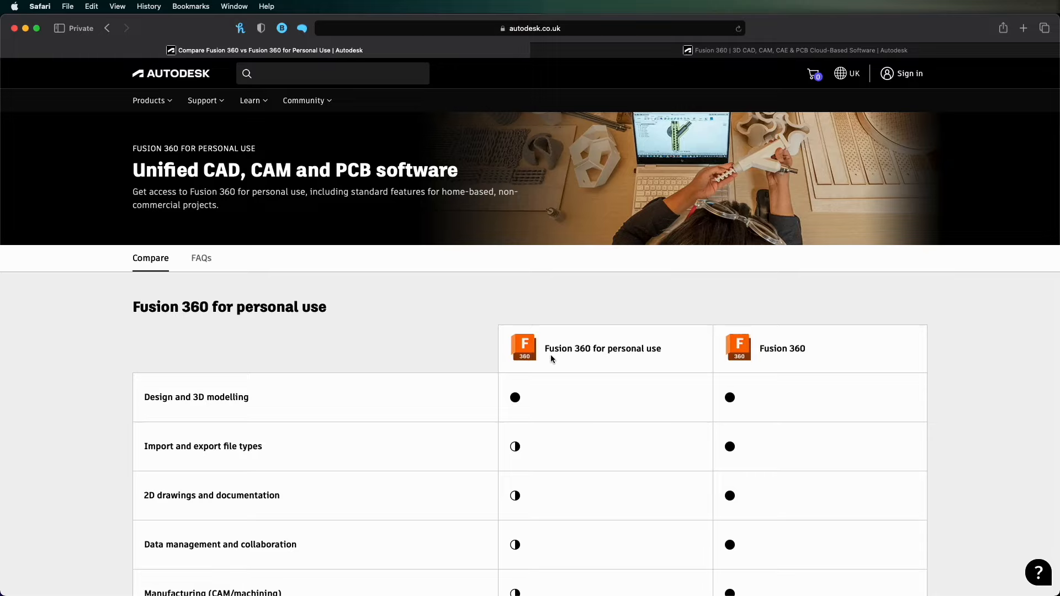
pyautogui.scroll(-3)
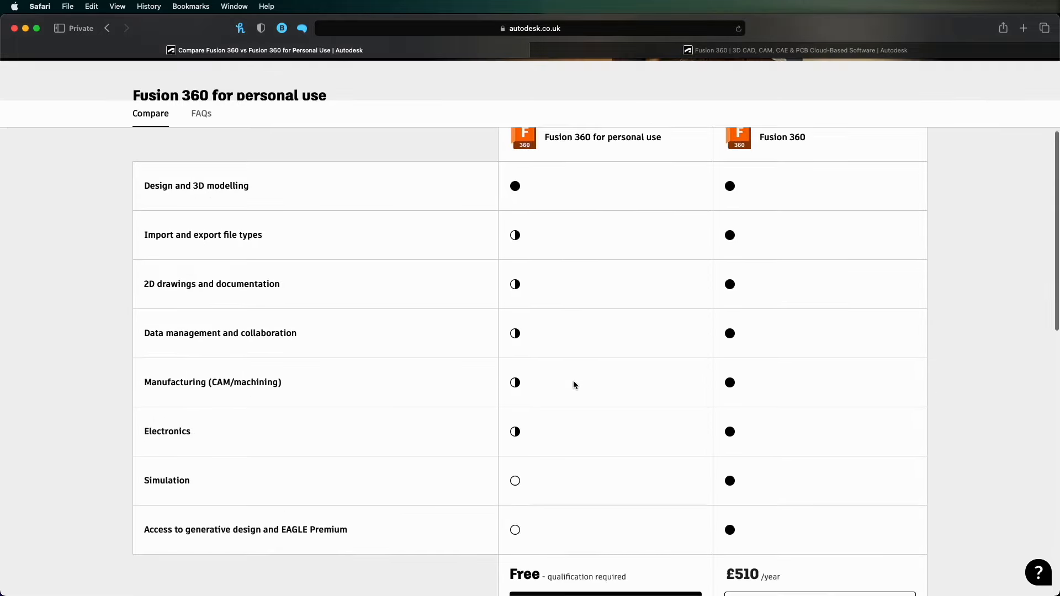
pyautogui.scroll(-3)
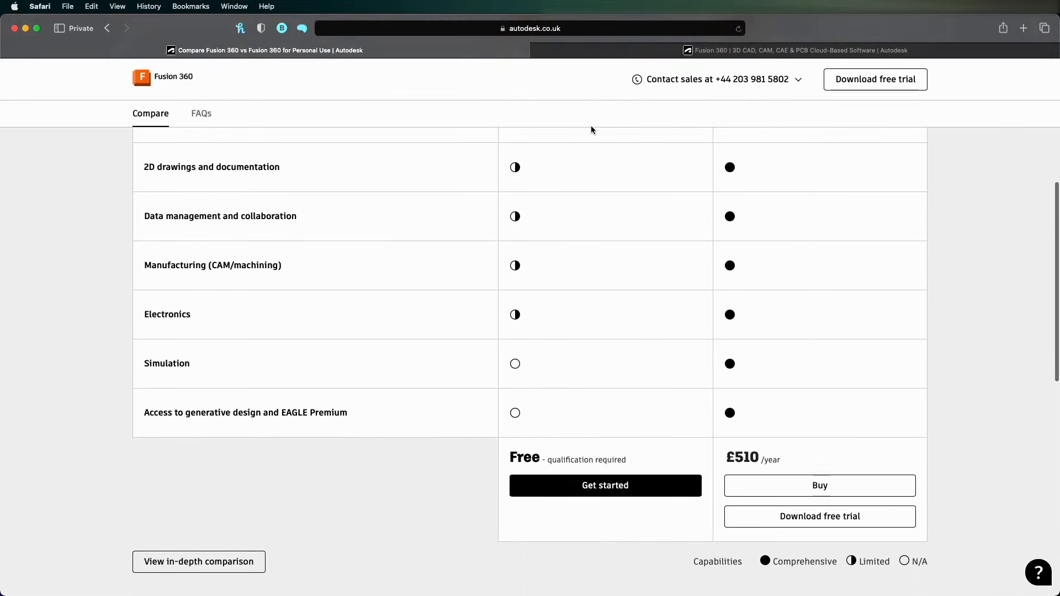
pyautogui.moveTo(597, 447)
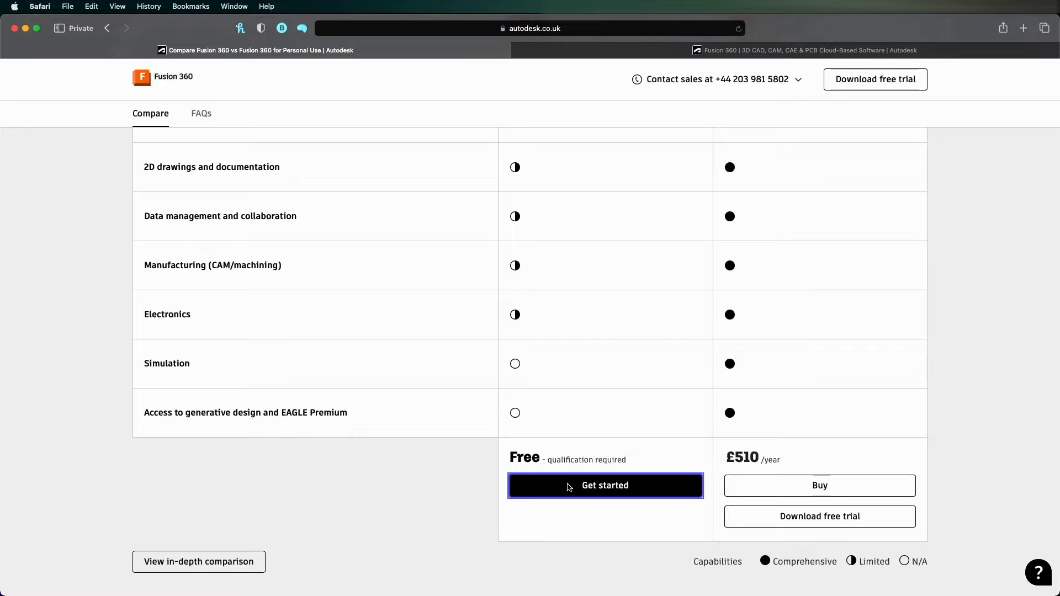
pyautogui.click(605, 486)
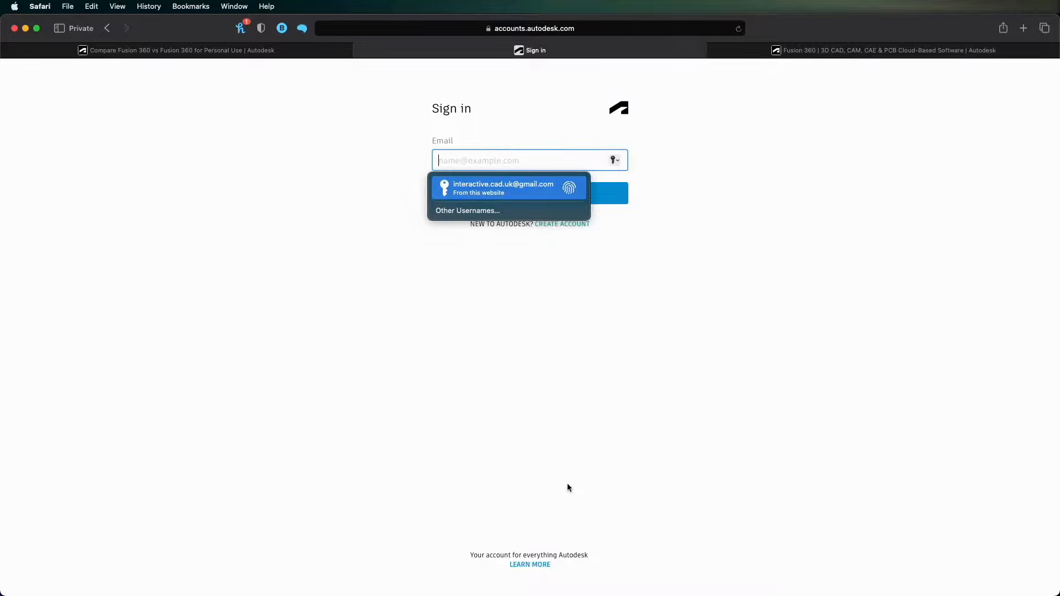
# Step: Sign in with the saved Autodesk account email and submit the personal-use download form
pyautogui.click(502, 188)
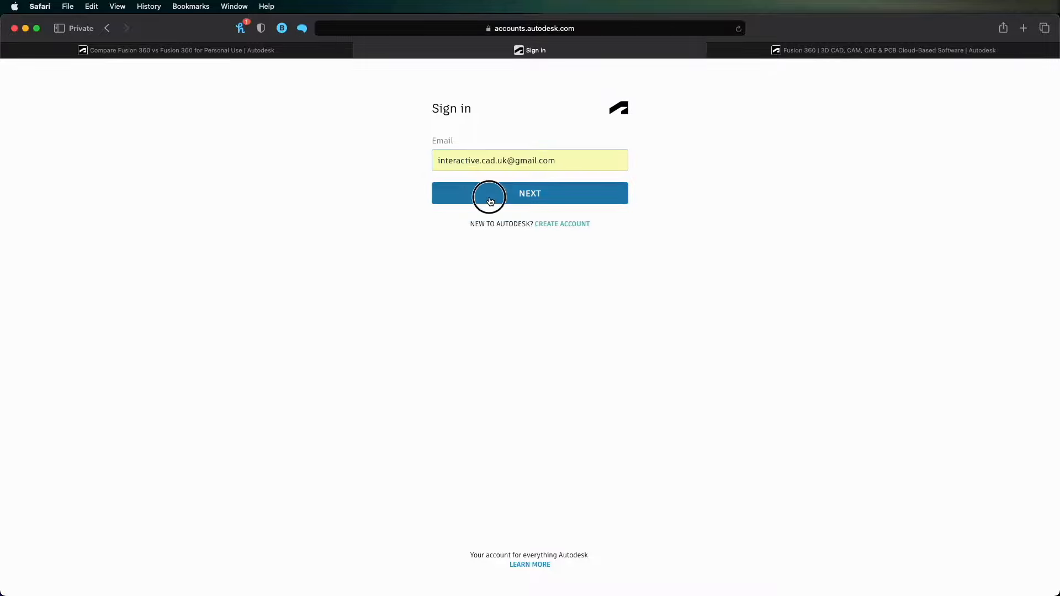
pyautogui.click(529, 193)
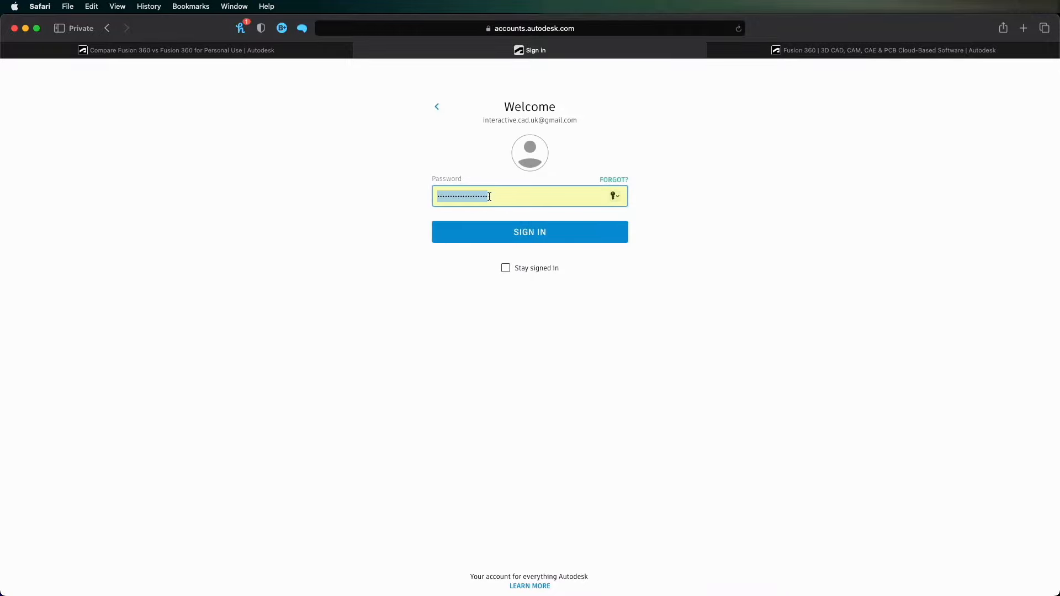
pyautogui.click(529, 232)
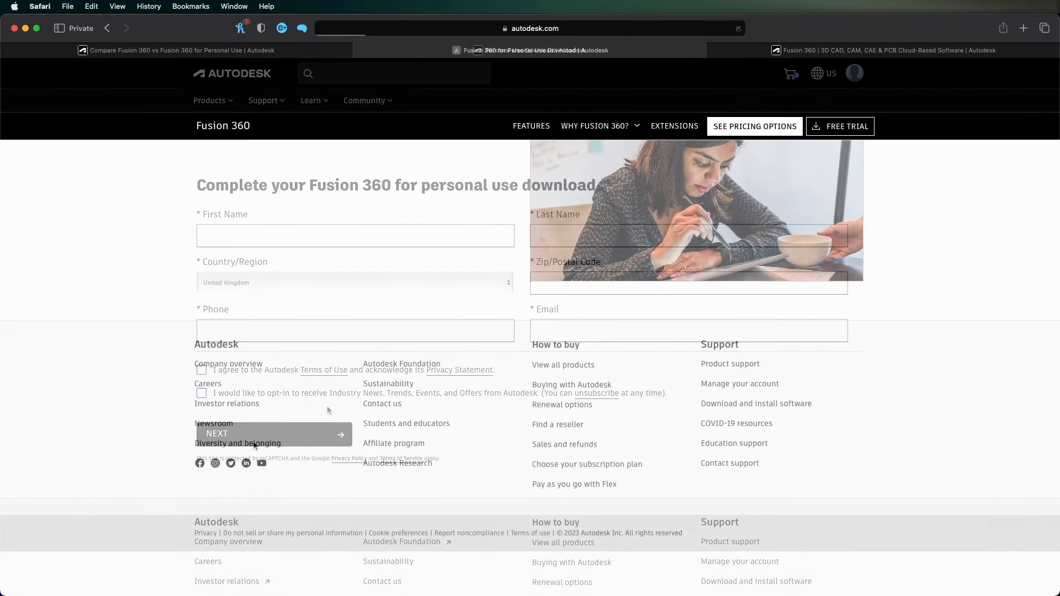
pyautogui.click(274, 434)
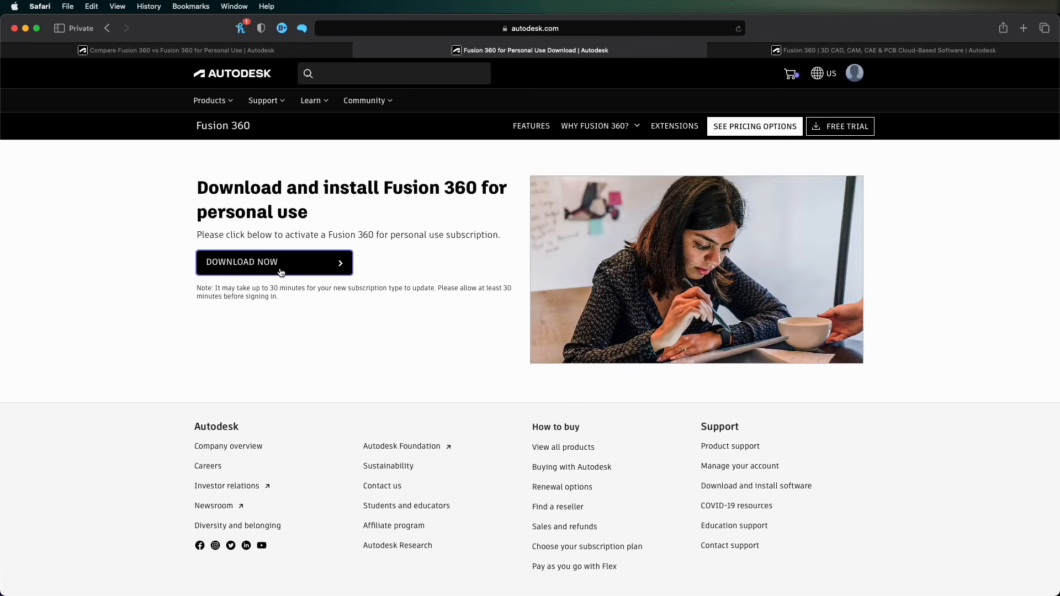
# Step: Download Fusion 360 for personal use and open the installer from the Downloads stack
pyautogui.click(274, 262)
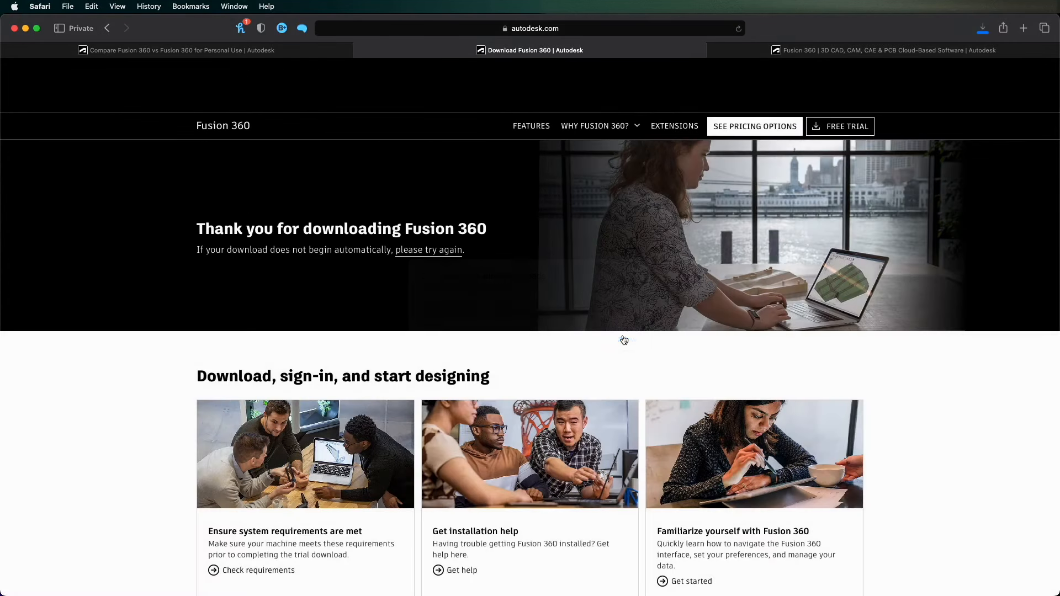
pyautogui.moveTo(1015, 534)
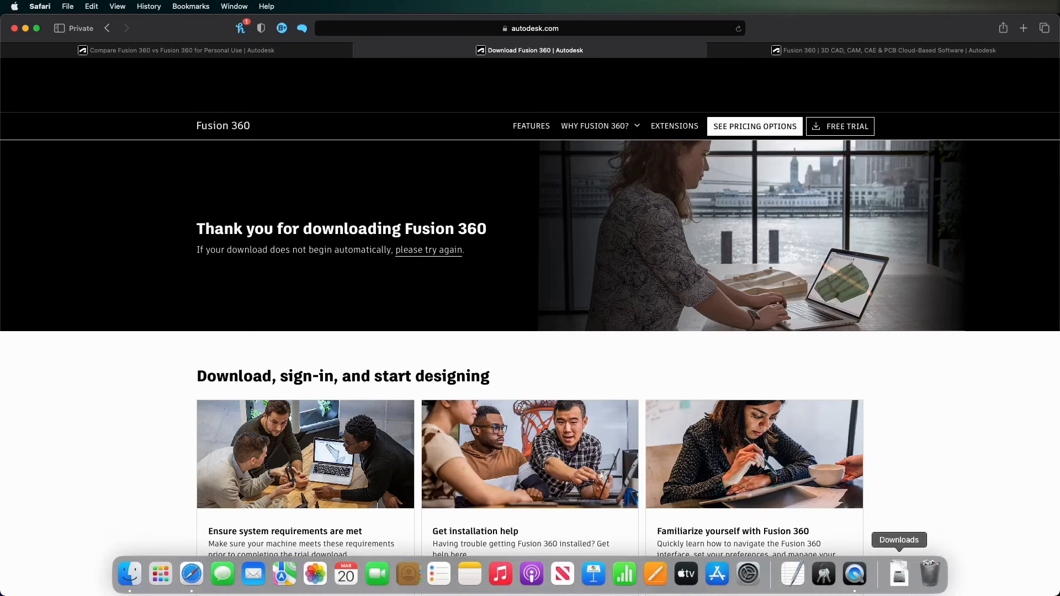
pyautogui.click(899, 575)
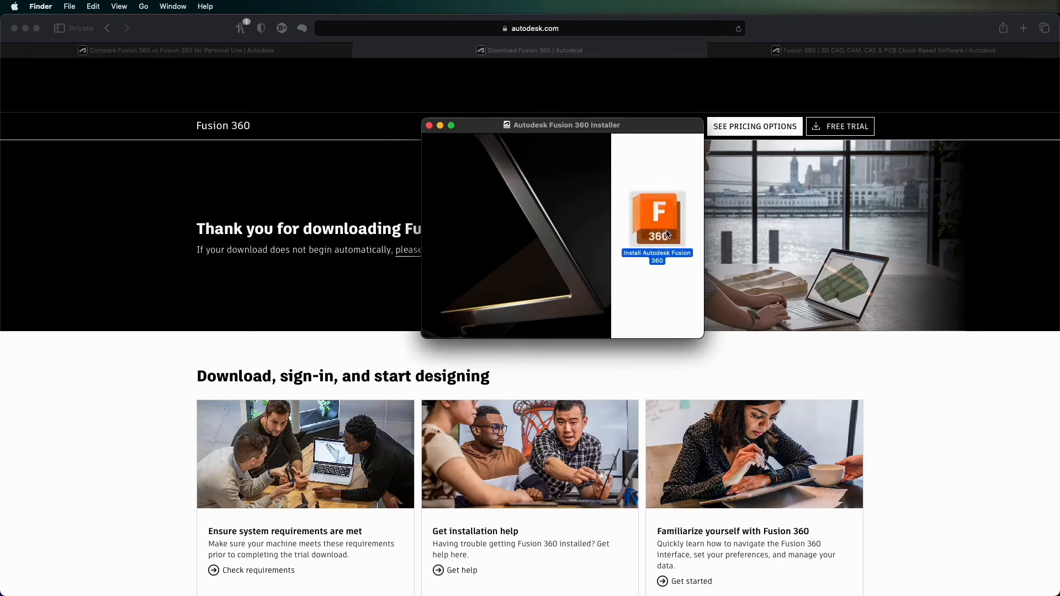
# Step: Launch Install Autodesk Fusion 360 and allow the downloaded installer to open
pyautogui.doubleClick(656, 219)
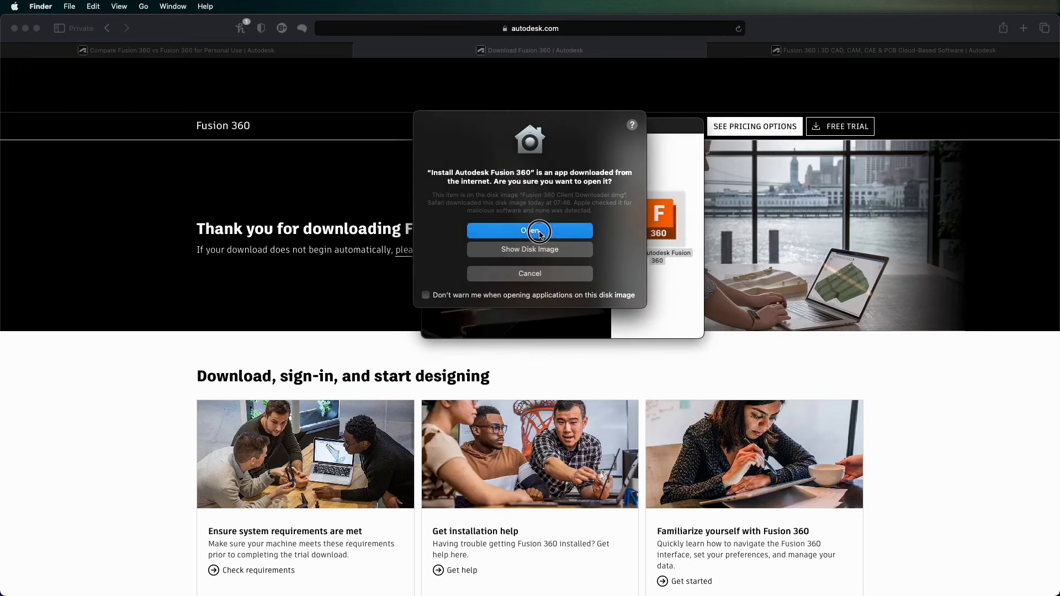
pyautogui.click(530, 230)
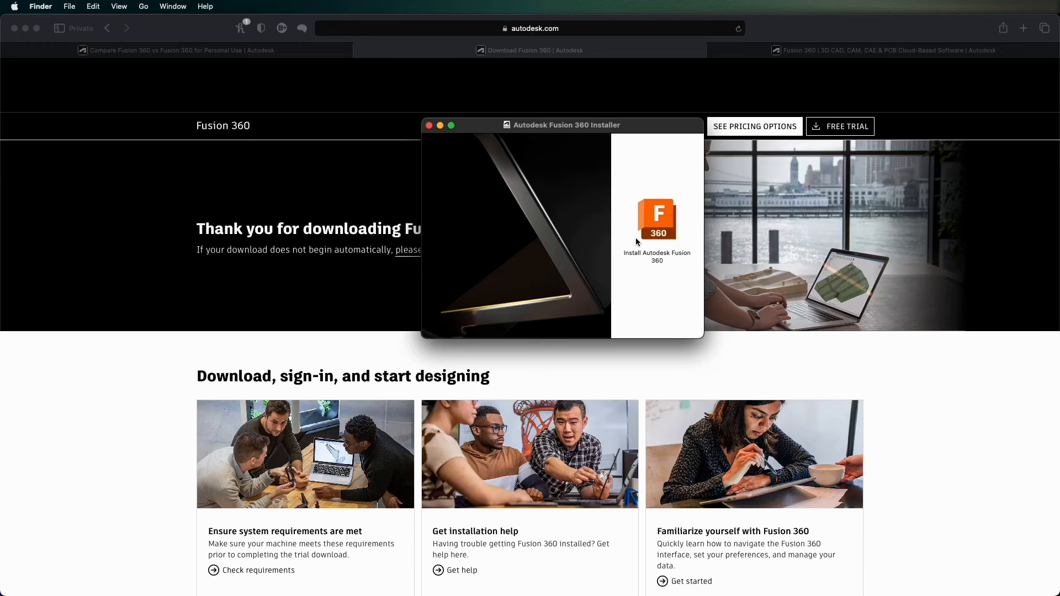
pyautogui.moveTo(872, 575)
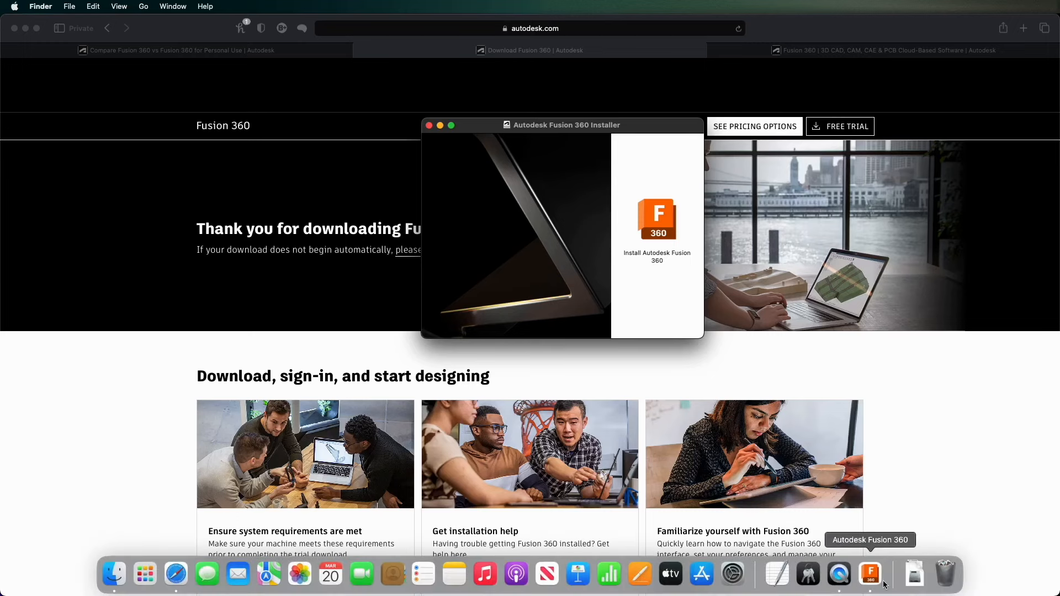
pyautogui.moveTo(914, 575)
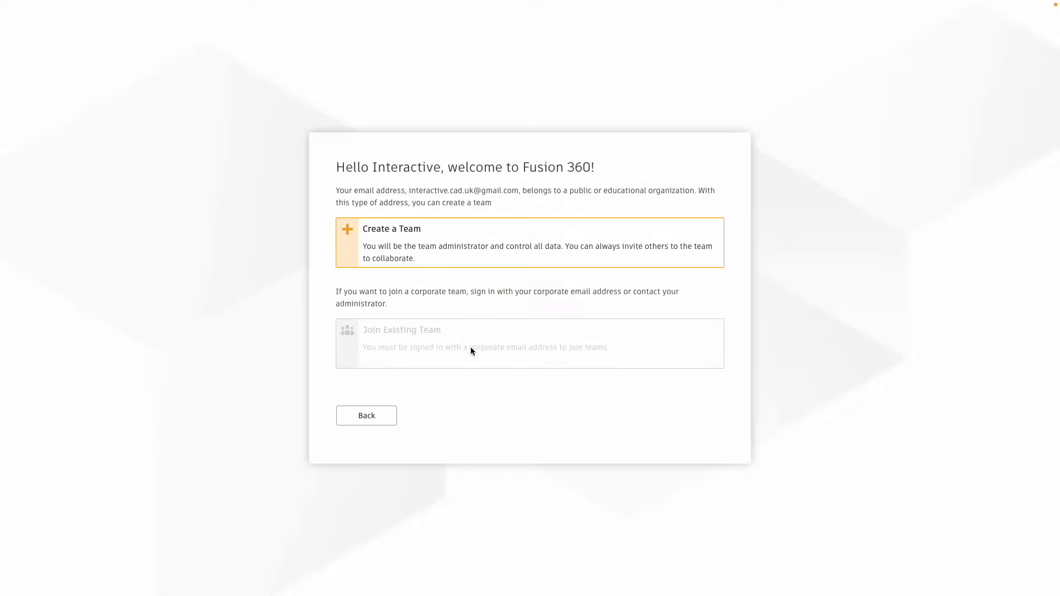
pyautogui.moveTo(378, 427)
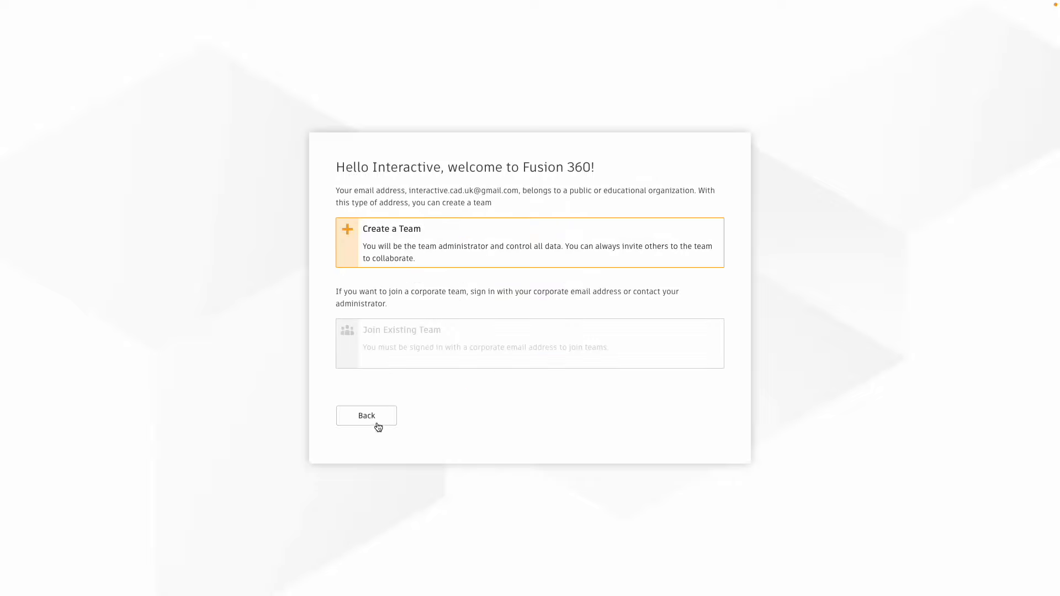
# Step: Create a new Fusion 360 team named 'Youtube'
pyautogui.click(529, 242)
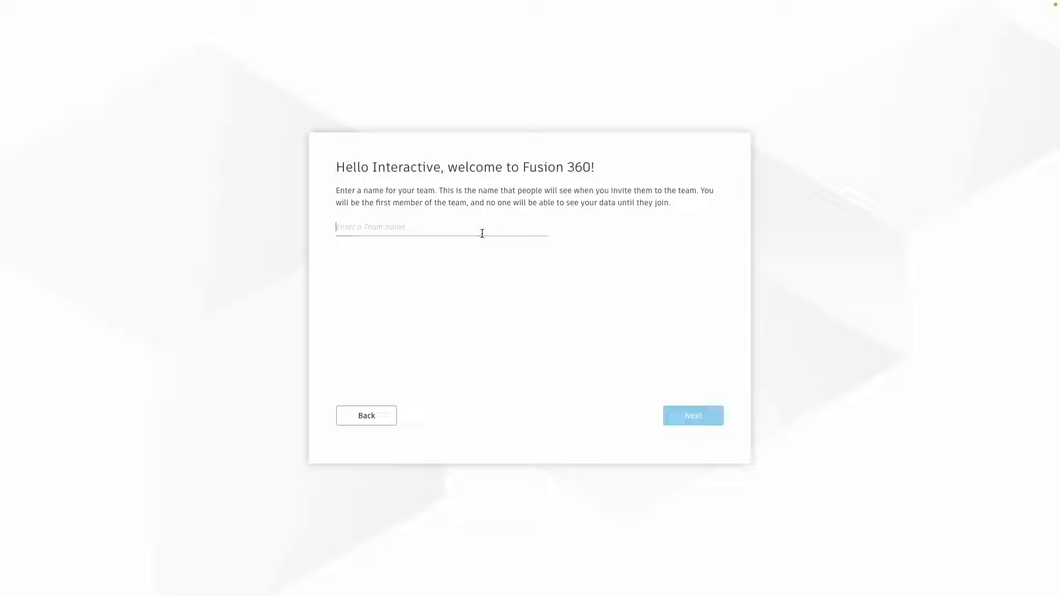
pyautogui.write('Yiut')
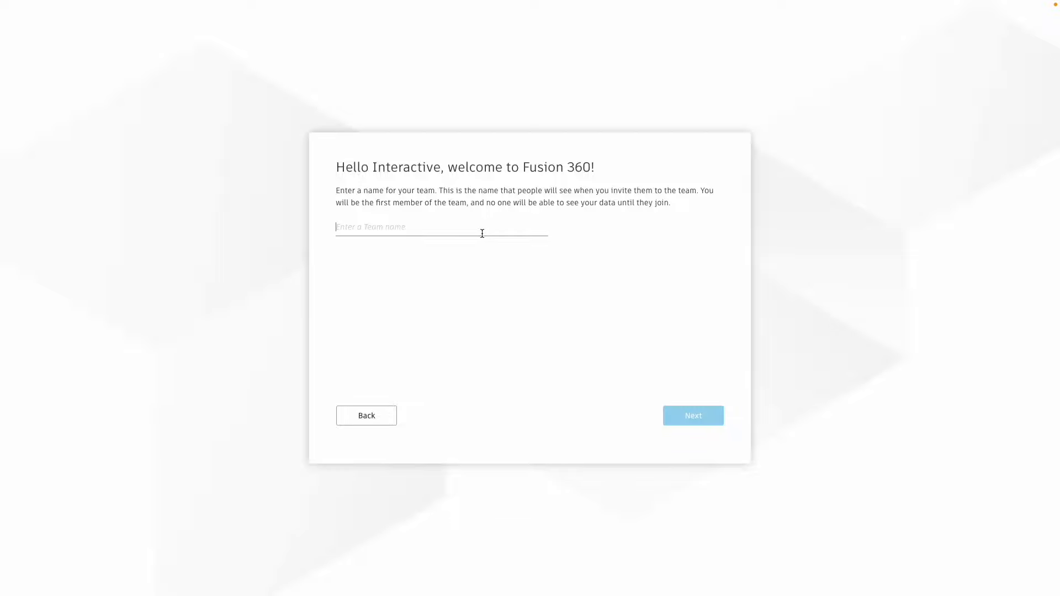
pyautogui.write('Youtube')
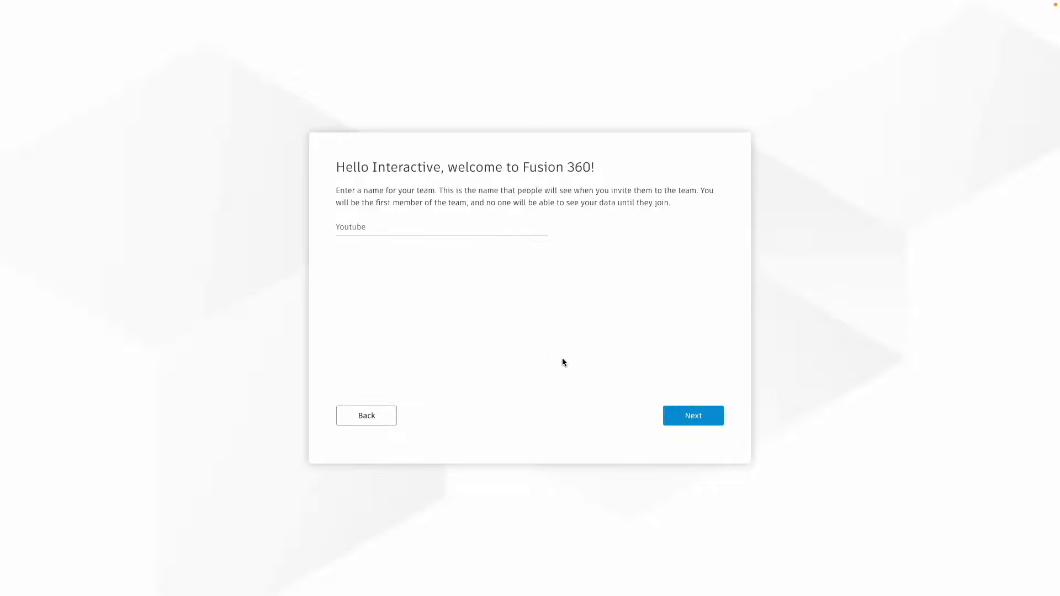
pyautogui.click(693, 415)
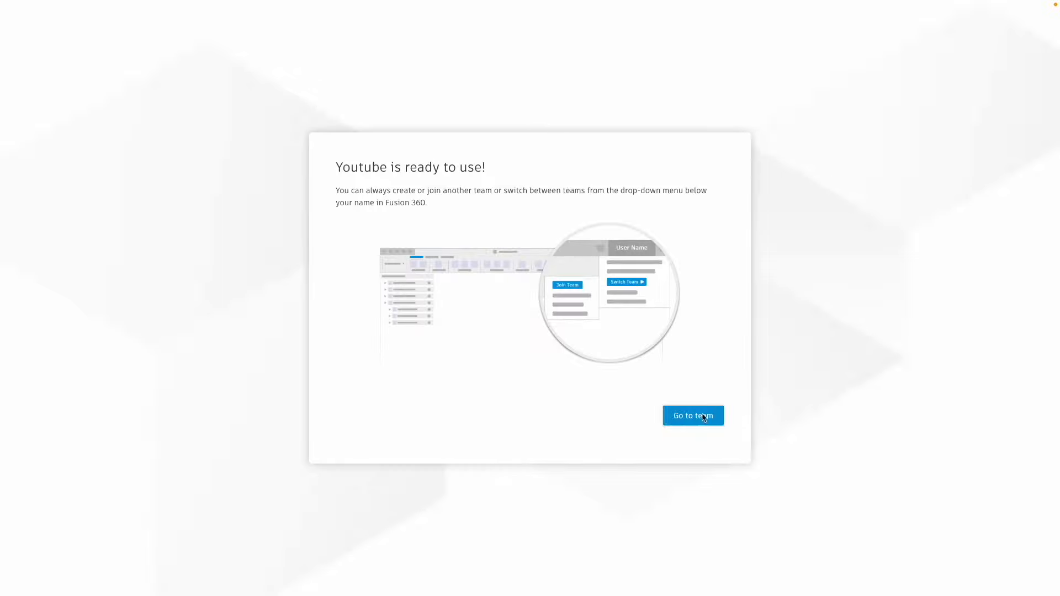
# Step: Enter the team and opt out of Learning Panel, Google Analytics and product-development data sharing
pyautogui.click(692, 416)
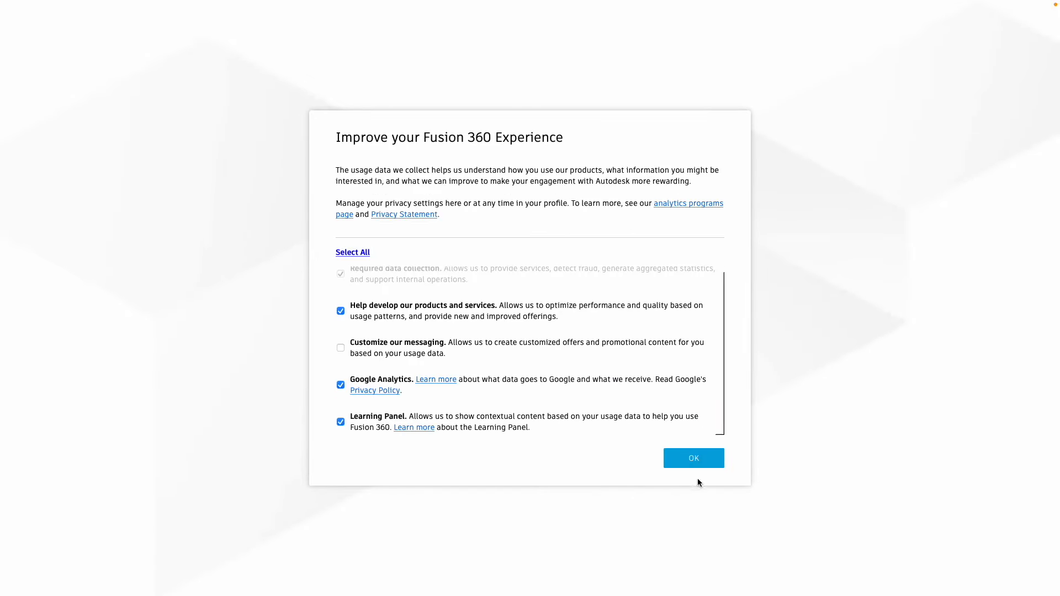
pyautogui.click(340, 422)
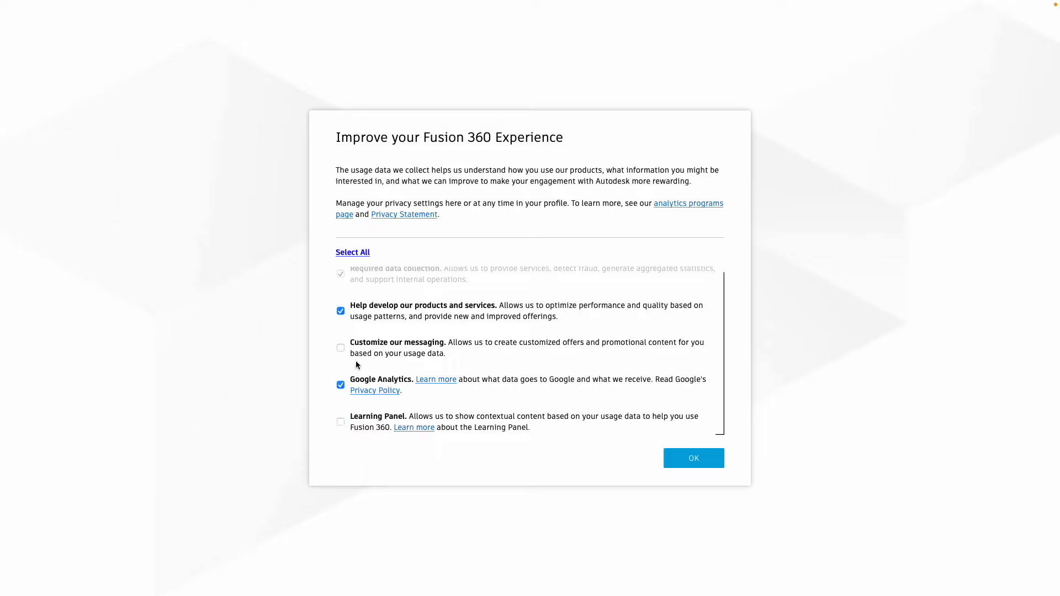
pyautogui.click(341, 385)
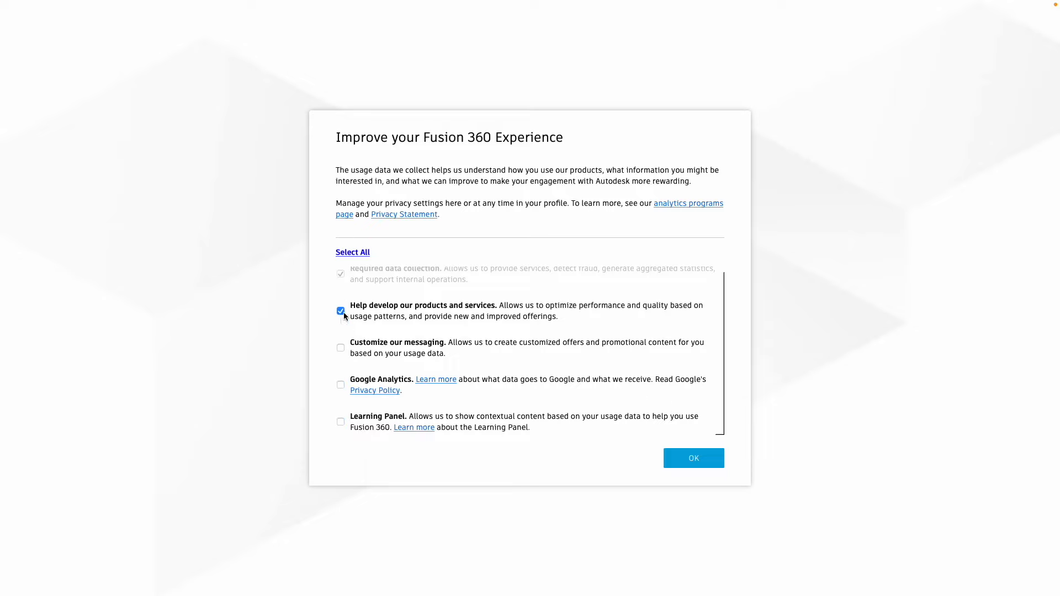
pyautogui.click(341, 311)
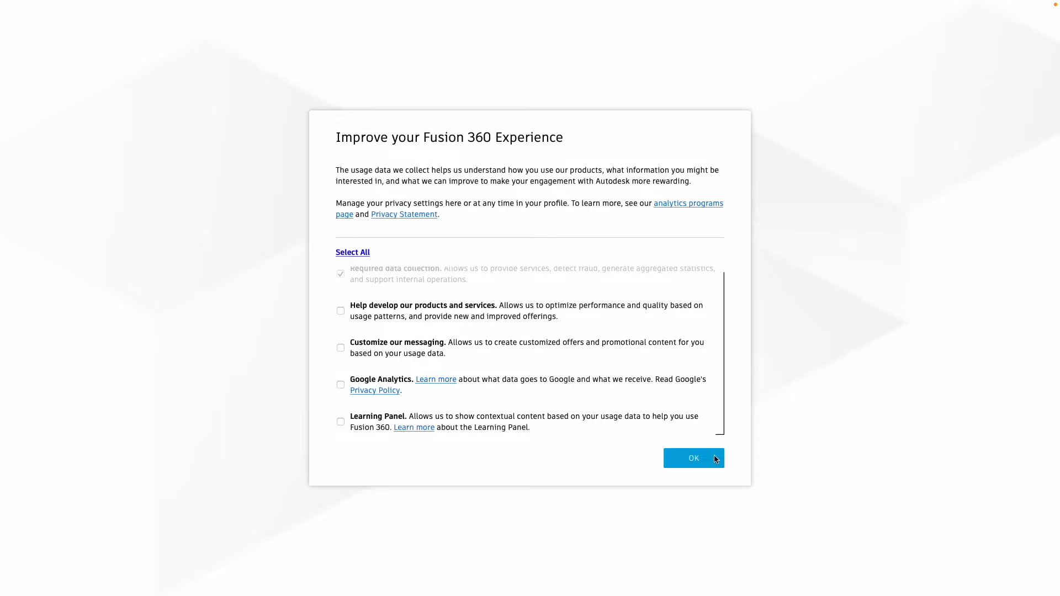
pyautogui.click(693, 458)
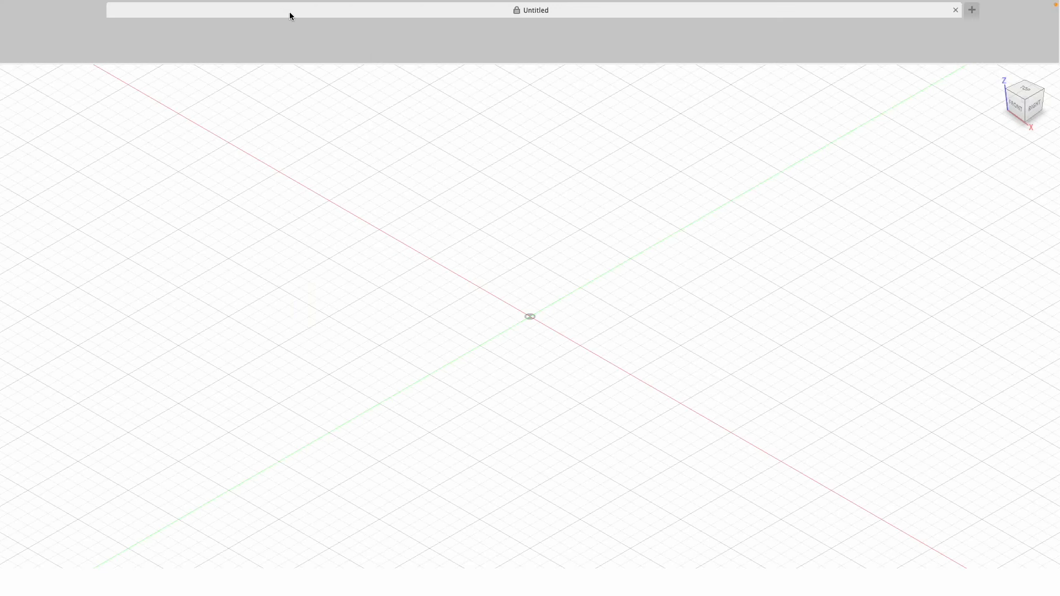
pyautogui.moveTo(550, 187)
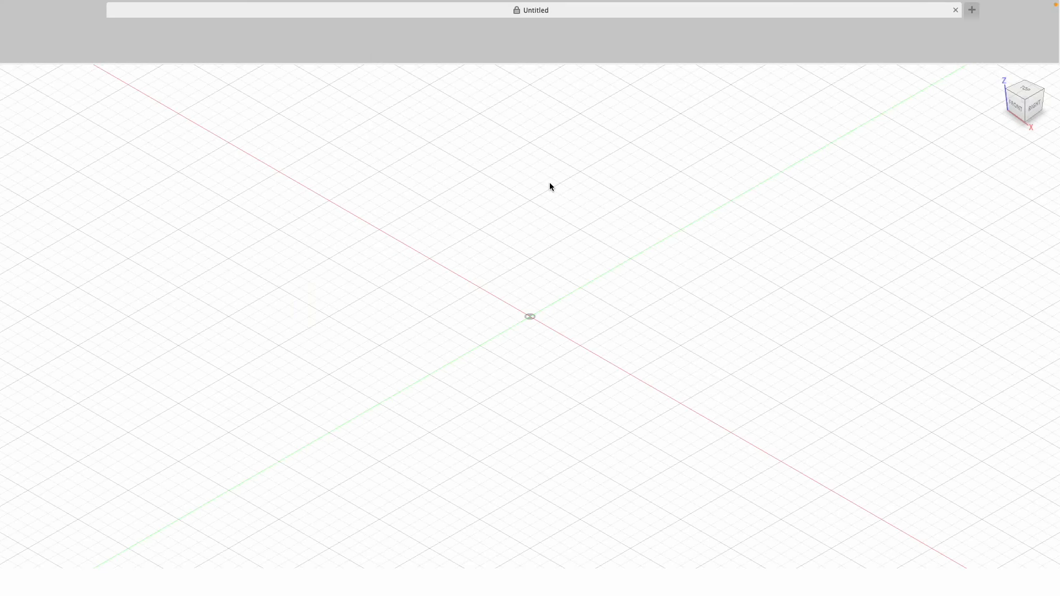
pyautogui.moveTo(539, 311)
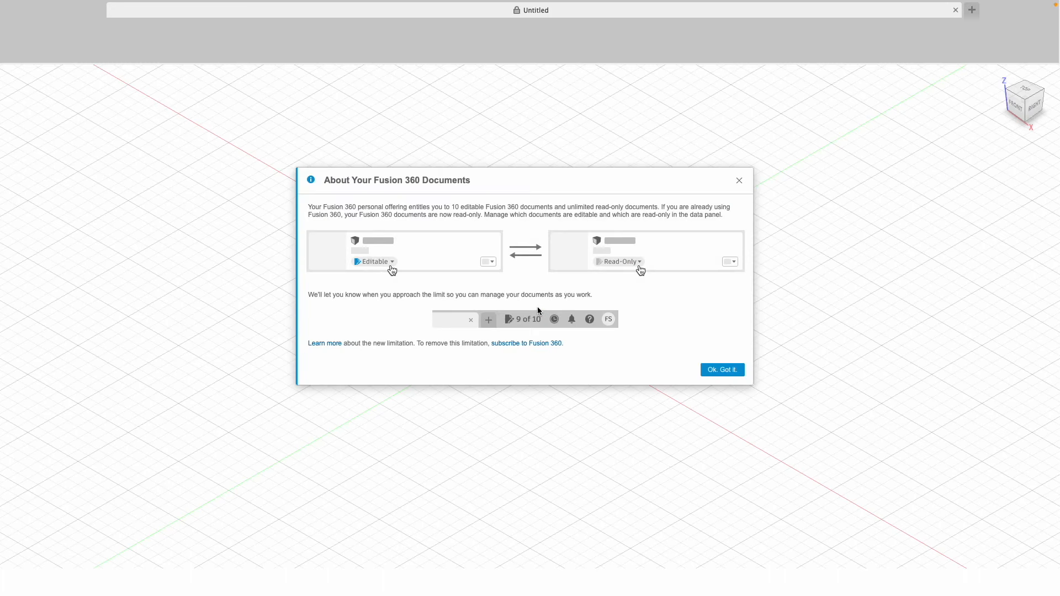
# Step: Dismiss the About Your Fusion 360 Documents limit notice with 'Ok, Got it.'
pyautogui.click(722, 370)
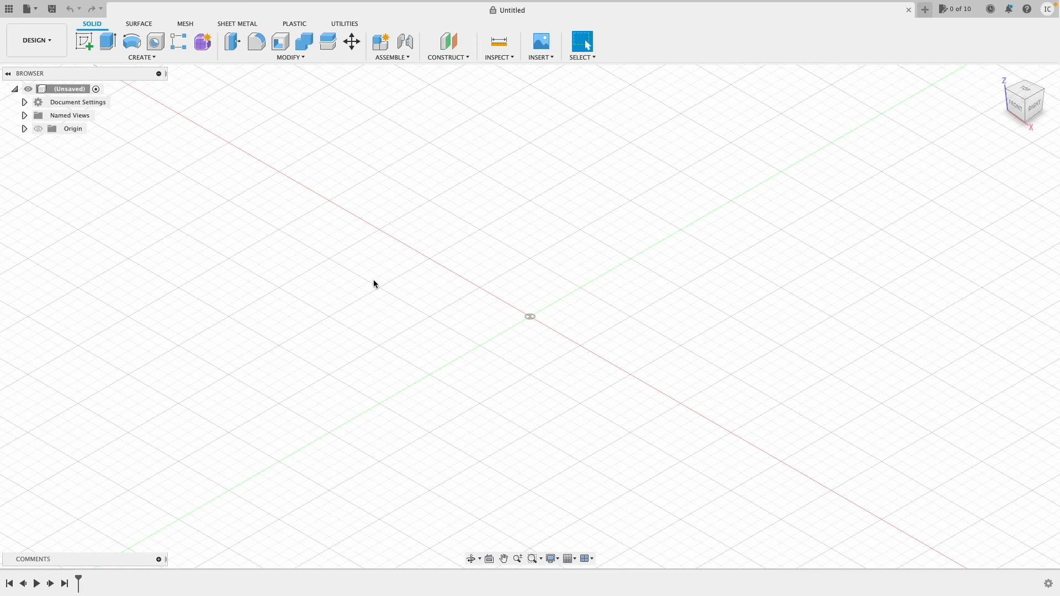
pyautogui.moveTo(582, 224)
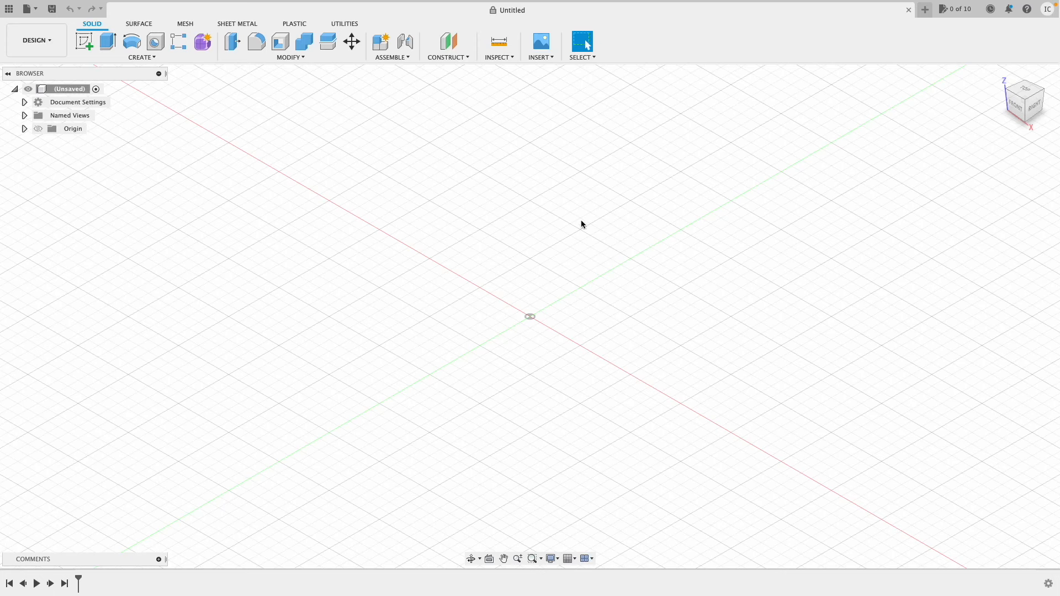
pyautogui.moveTo(659, 274)
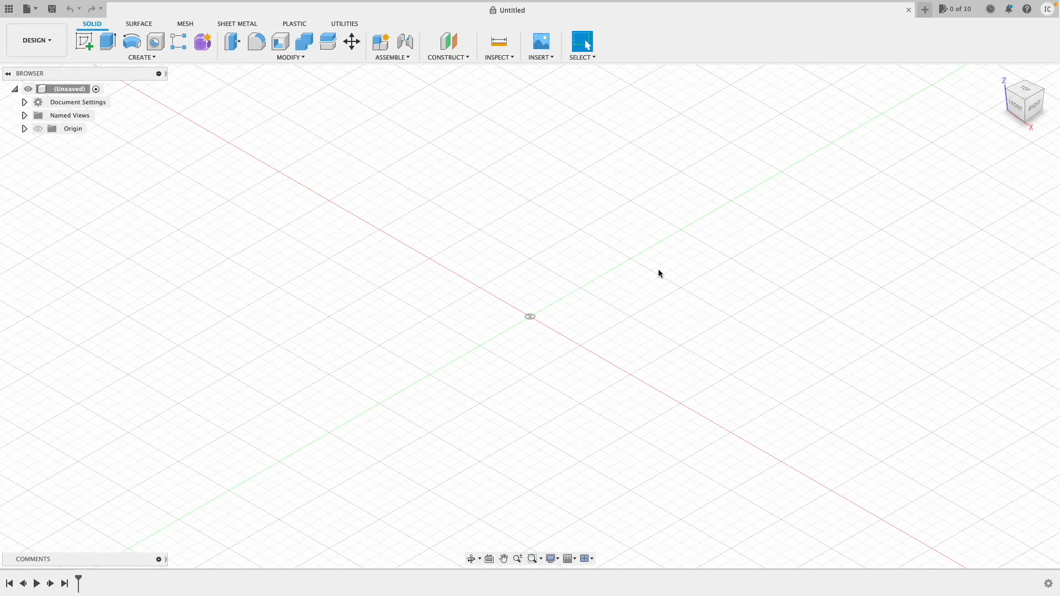
pyautogui.moveTo(433, 310)
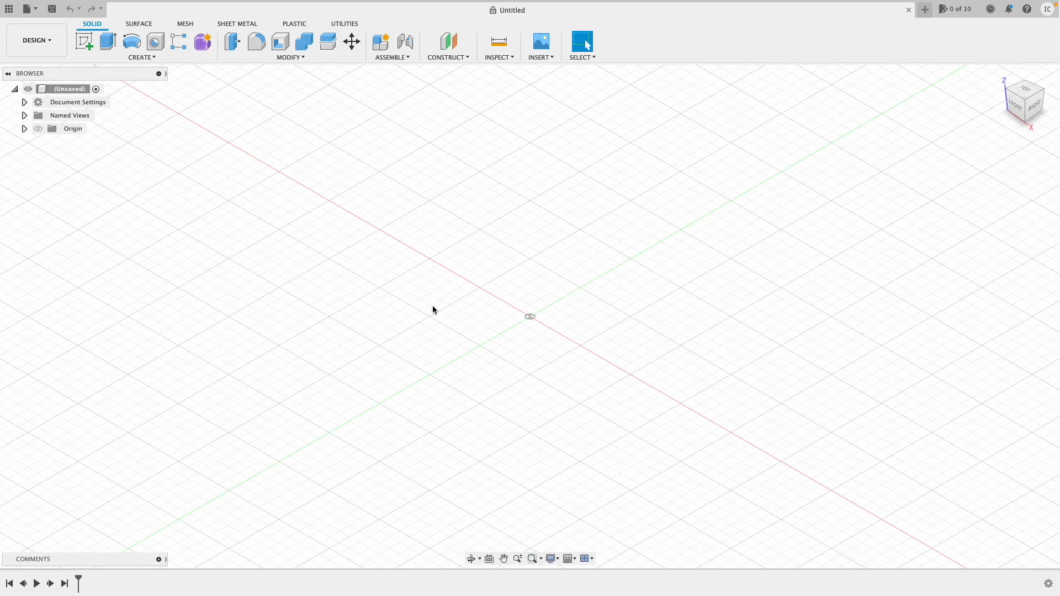
pyautogui.moveTo(524, 293)
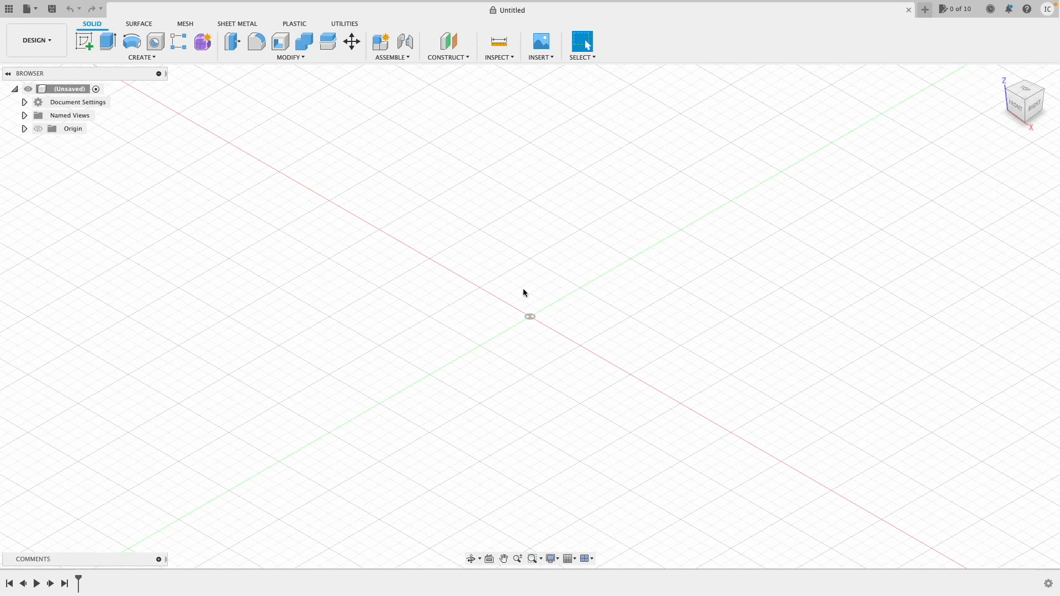
pyautogui.moveTo(918, 22)
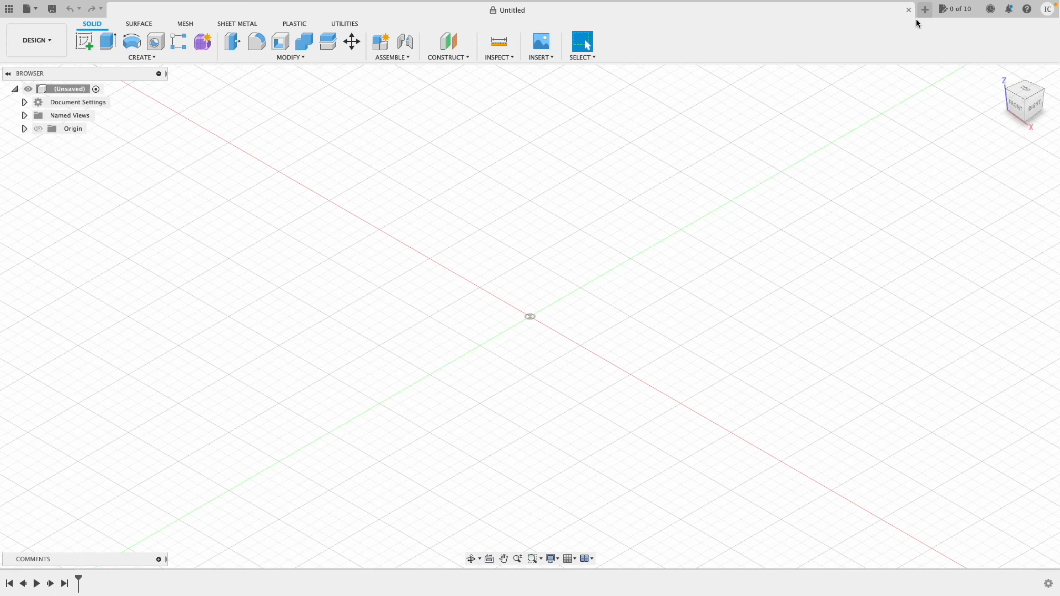